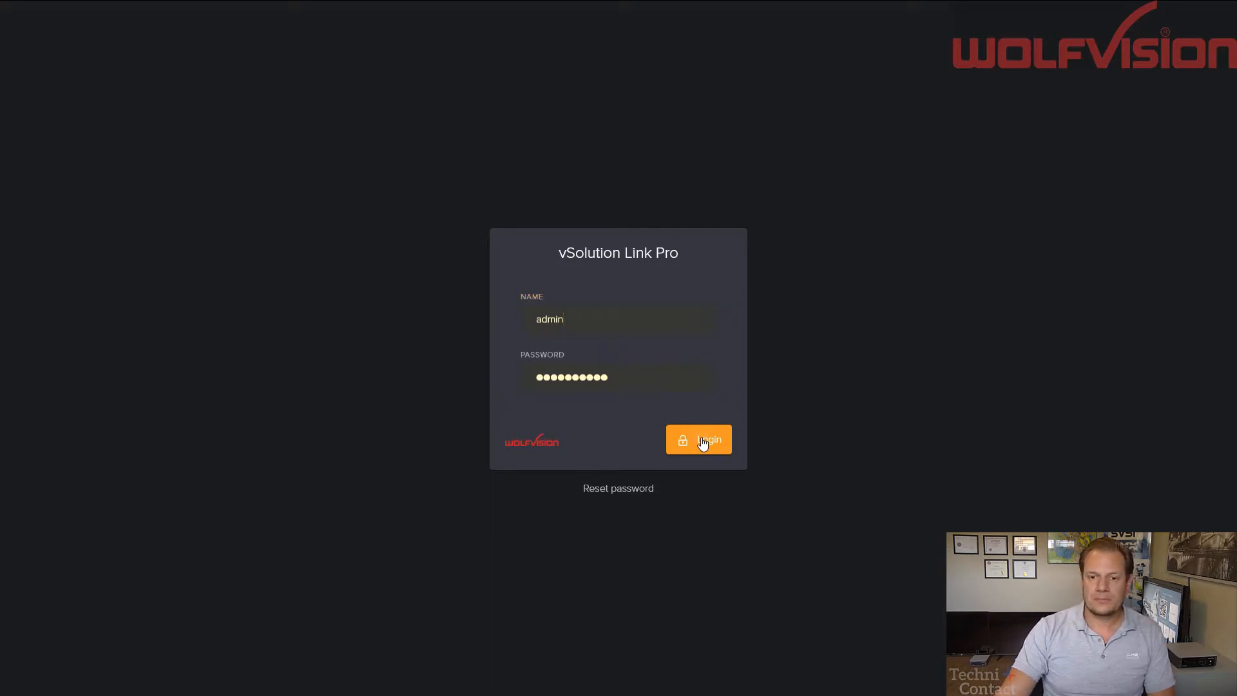
Log in as administrator and select the Matrix-MASTER device from the four-device list.
{"action": "left_click", "coordinate": [697, 439]}
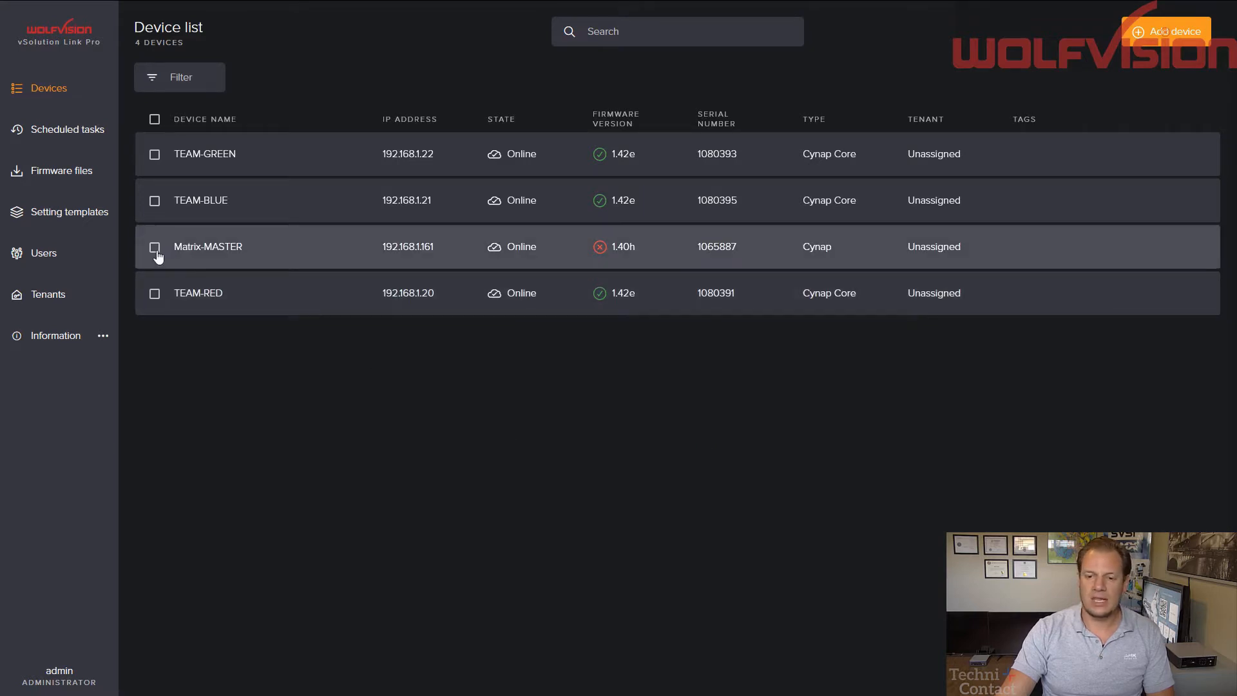
{"action": "left_click", "coordinate": [155, 247]}
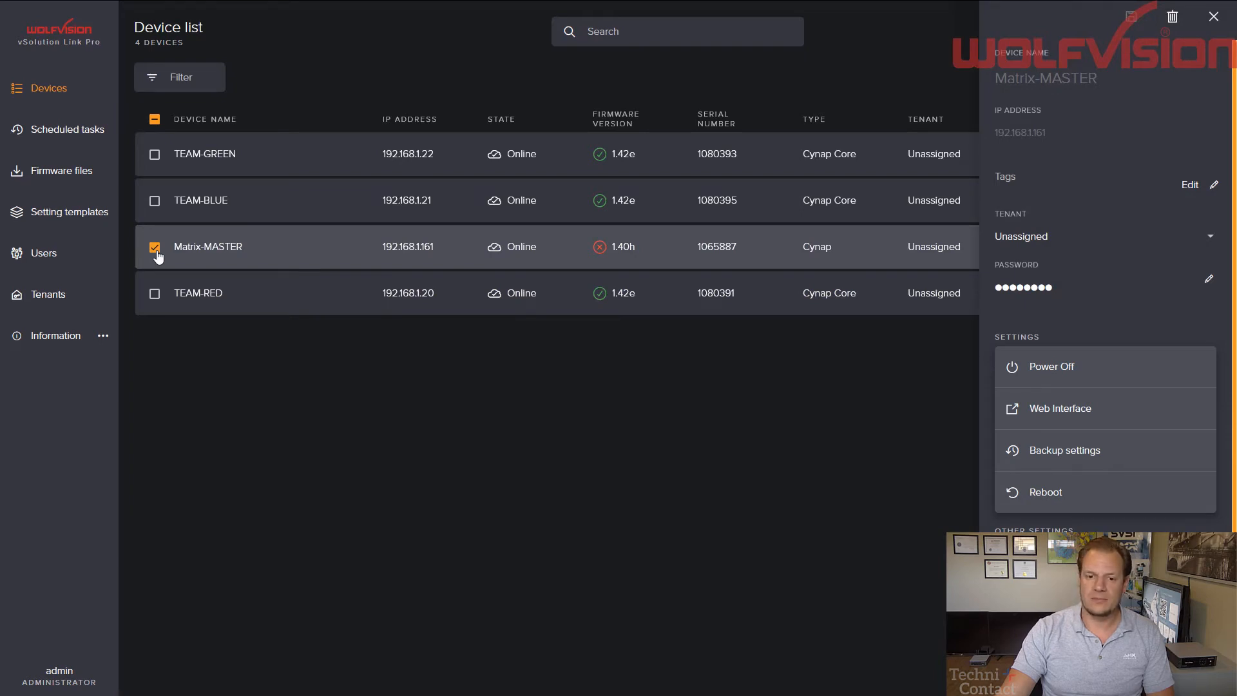
{"action": "mouse_move", "coordinate": [1059, 409]}
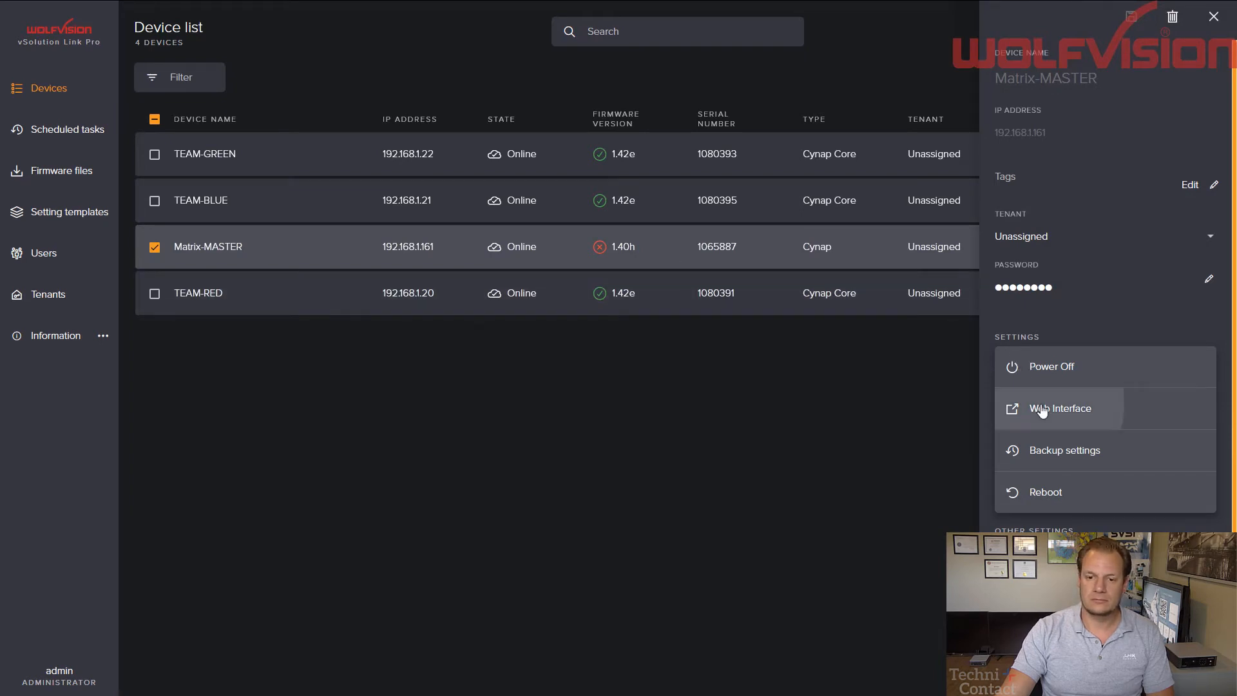
Launch Matrix-MASTER's Cynap web interface from its settings panel.
{"action": "left_click", "coordinate": [1060, 408]}
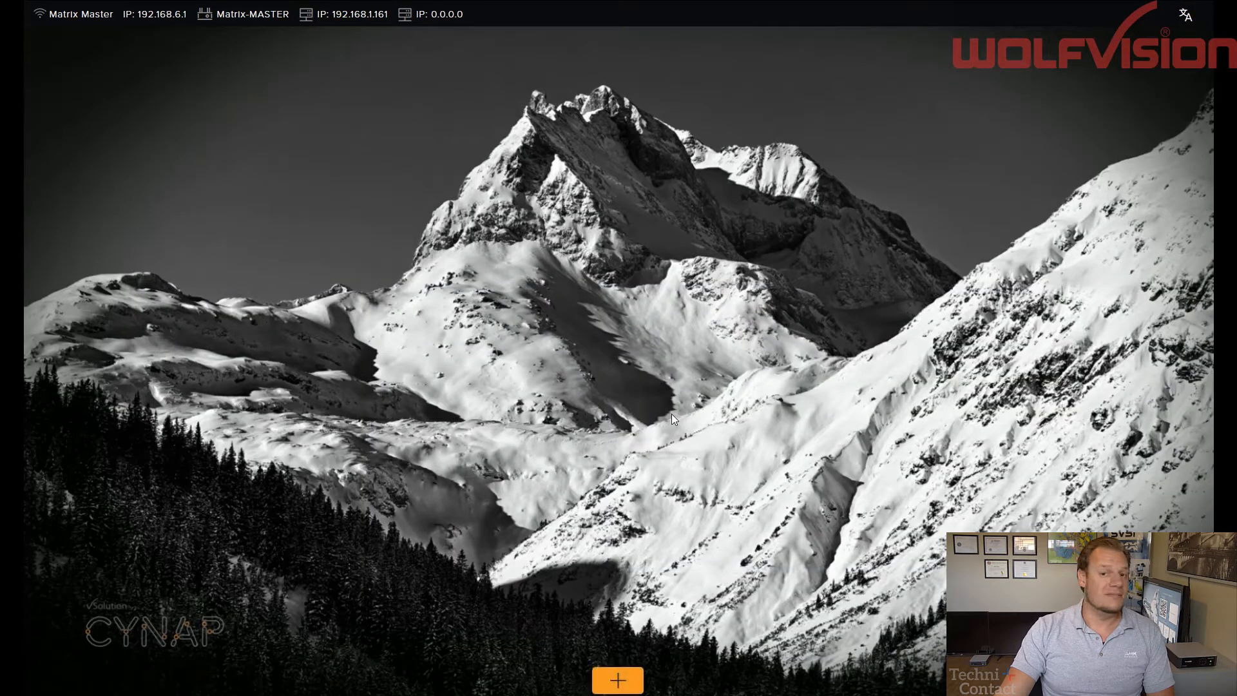
{"action": "mouse_move", "coordinate": [585, 552]}
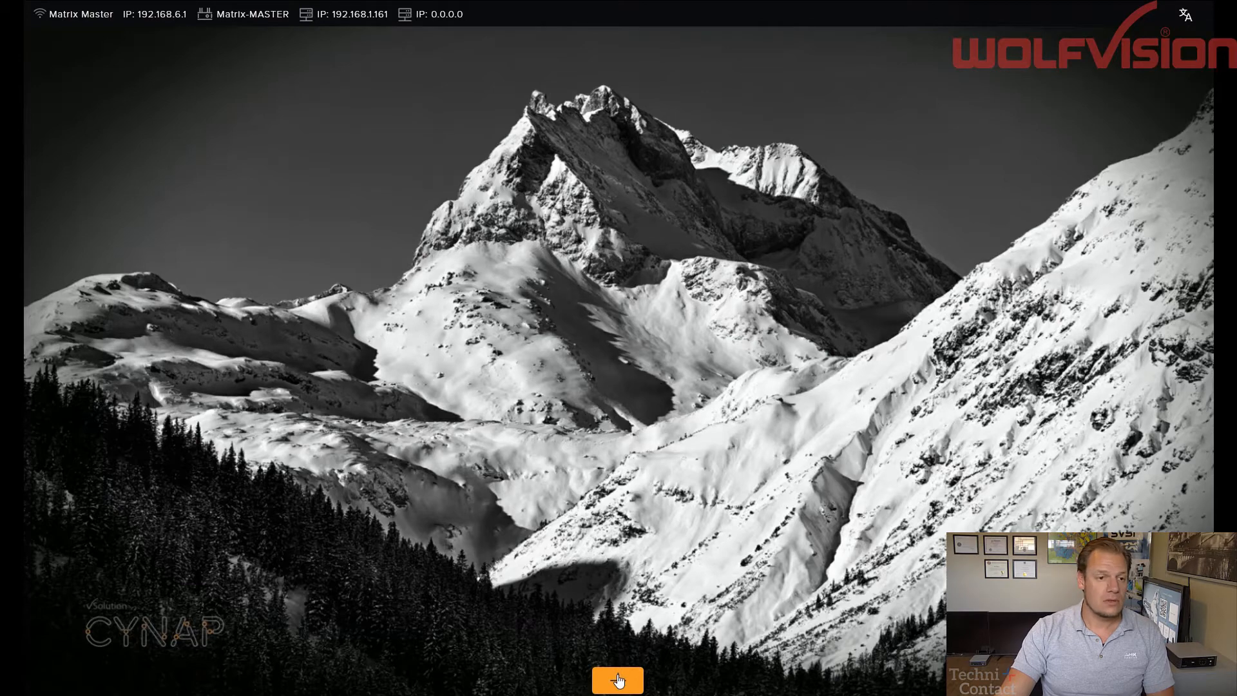
Peek at the source list, then reach Matrix-MASTER's Settings from the ••• tools panel.
{"action": "left_click", "coordinate": [617, 680]}
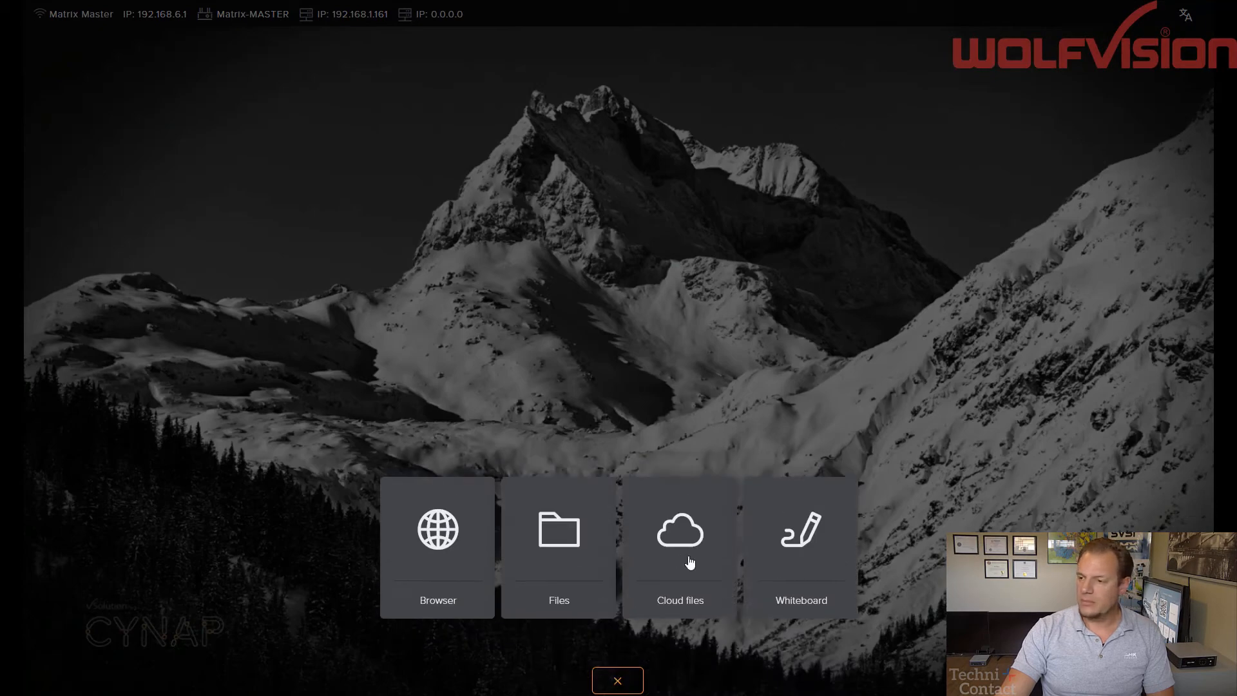
{"action": "mouse_move", "coordinate": [460, 549]}
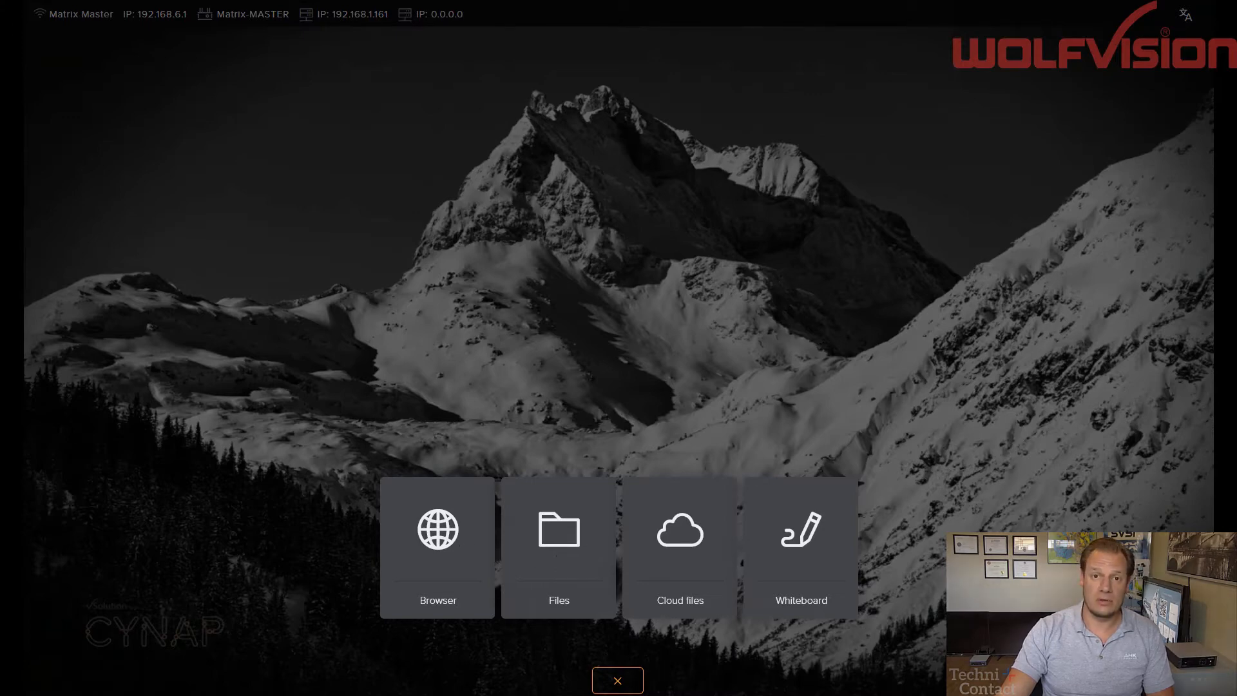
{"action": "left_click", "coordinate": [617, 679]}
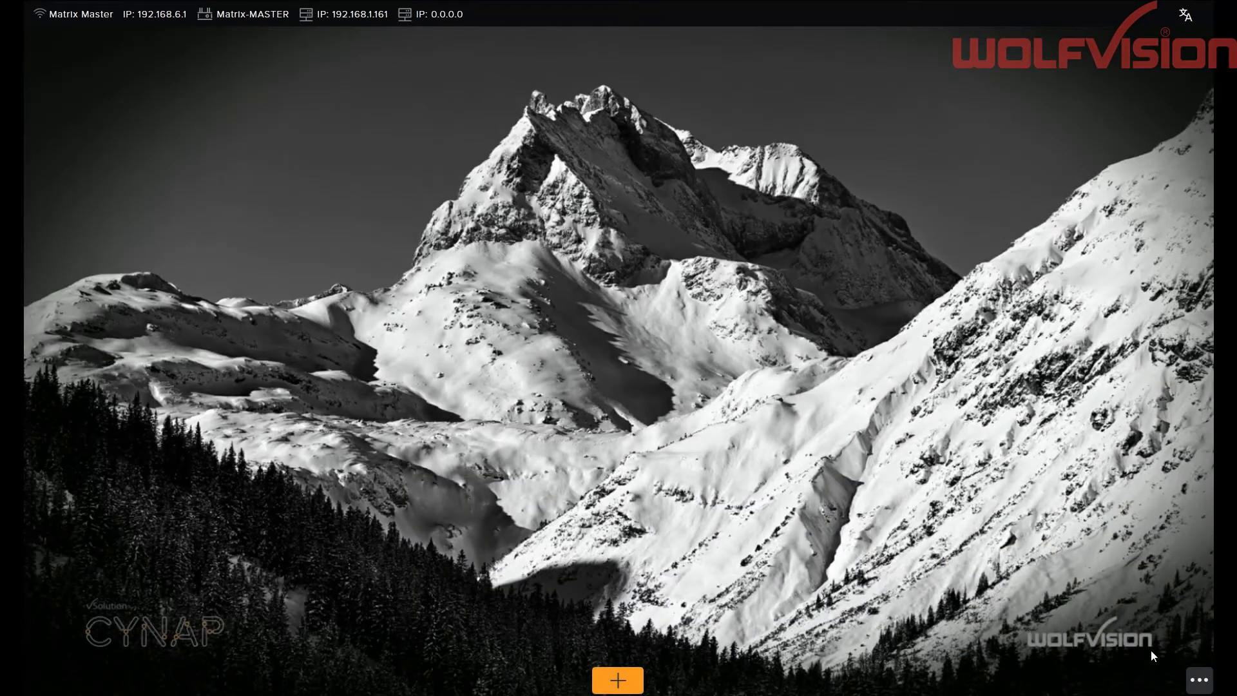
{"action": "left_click", "coordinate": [618, 679]}
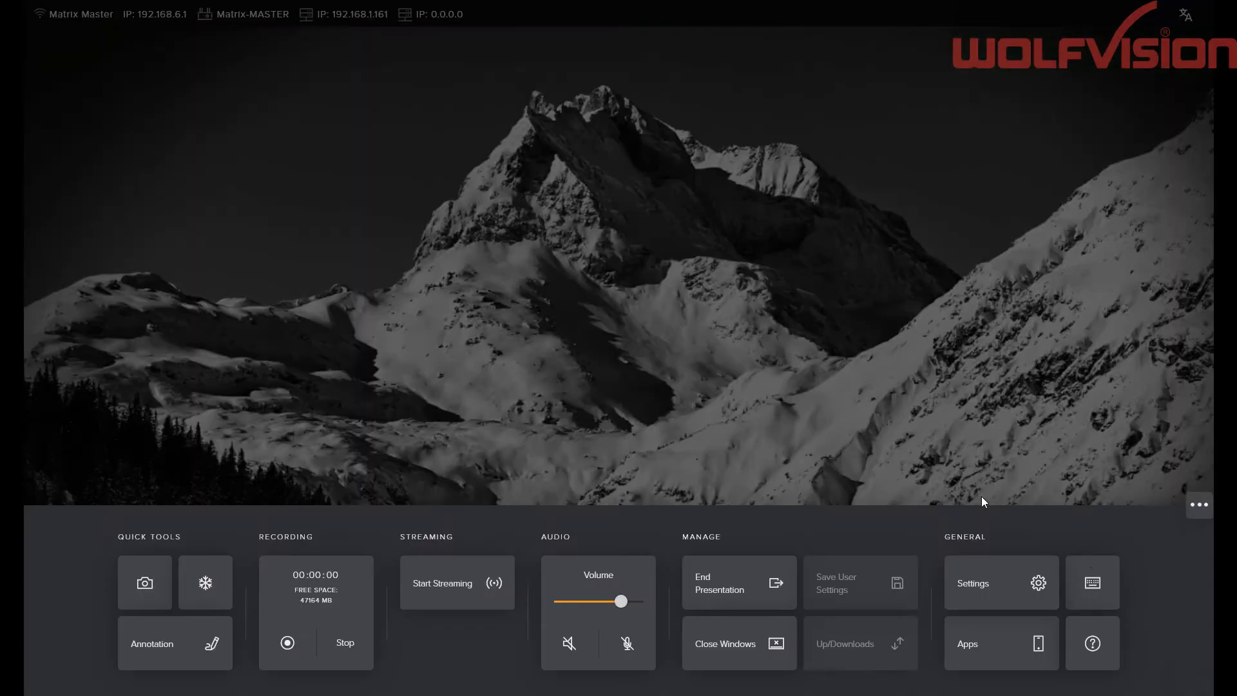
{"action": "mouse_move", "coordinate": [998, 574]}
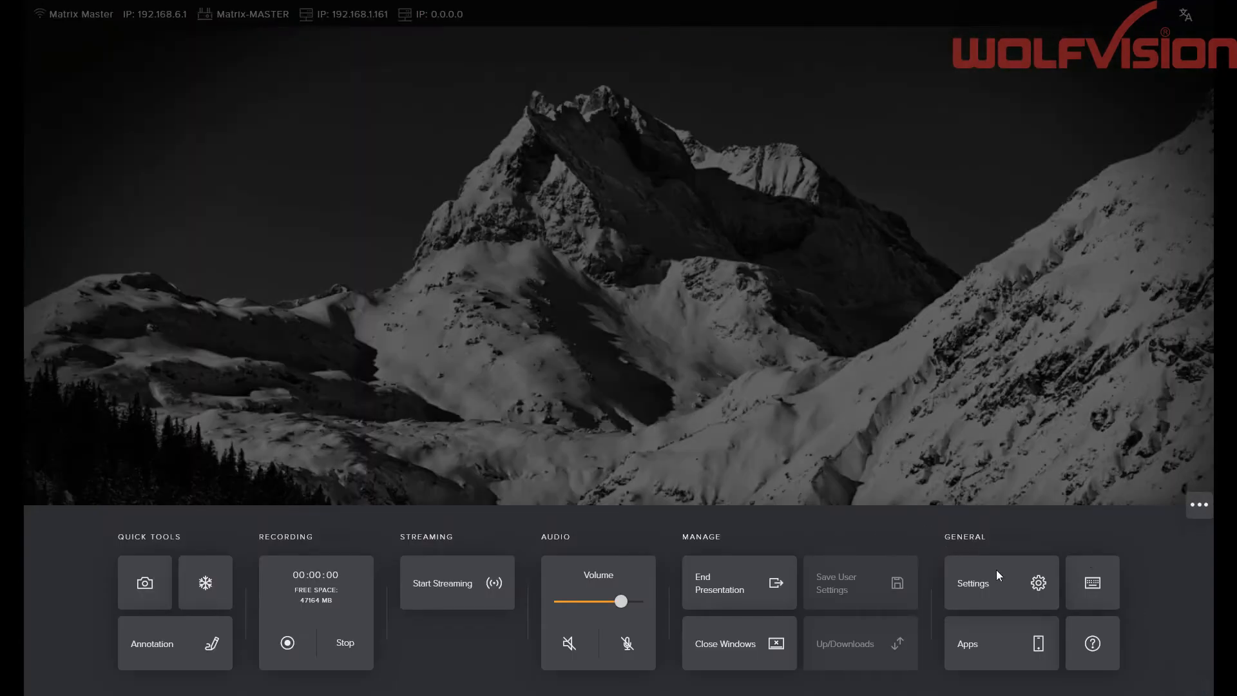
{"action": "left_click", "coordinate": [971, 583]}
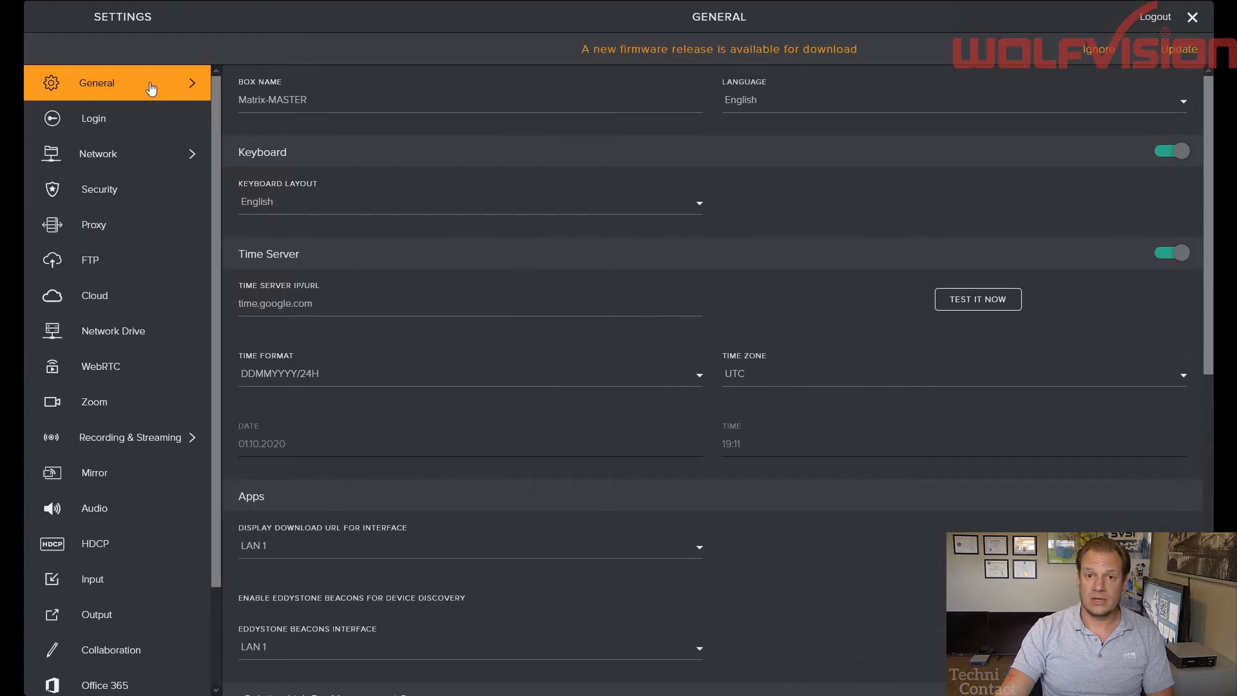
View the About page under General showing version V1.40h with V1.42e available.
{"action": "left_click", "coordinate": [117, 82]}
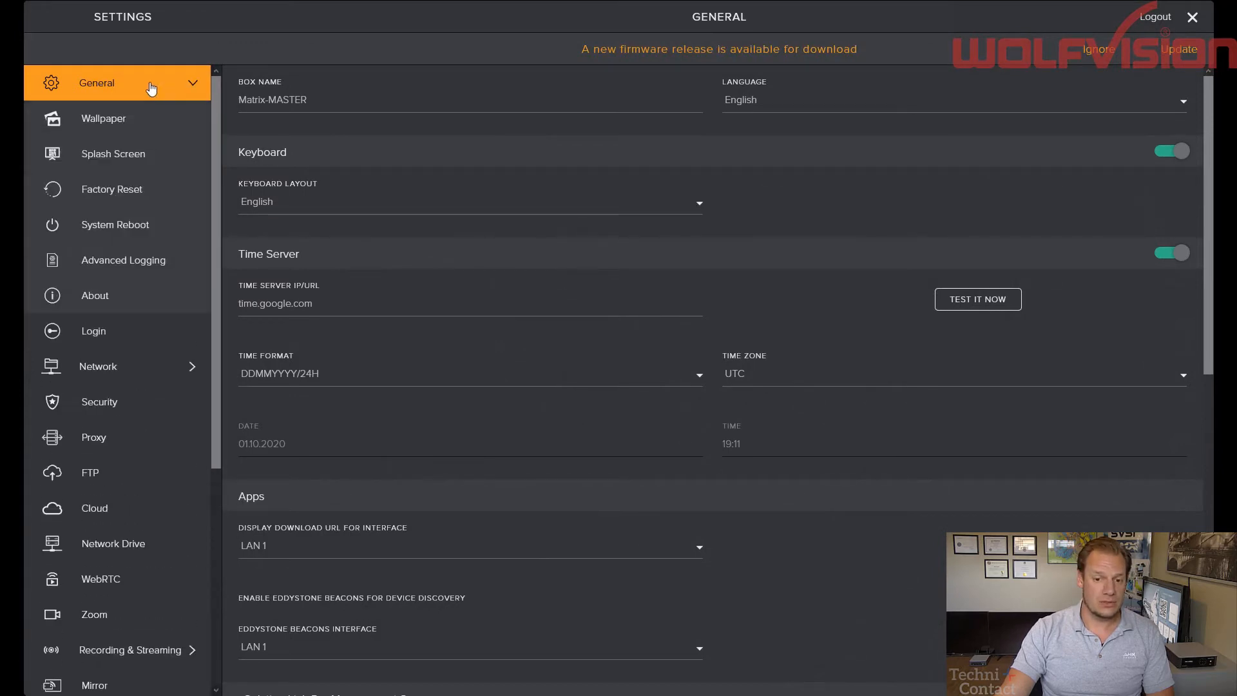
{"action": "left_click", "coordinate": [94, 295]}
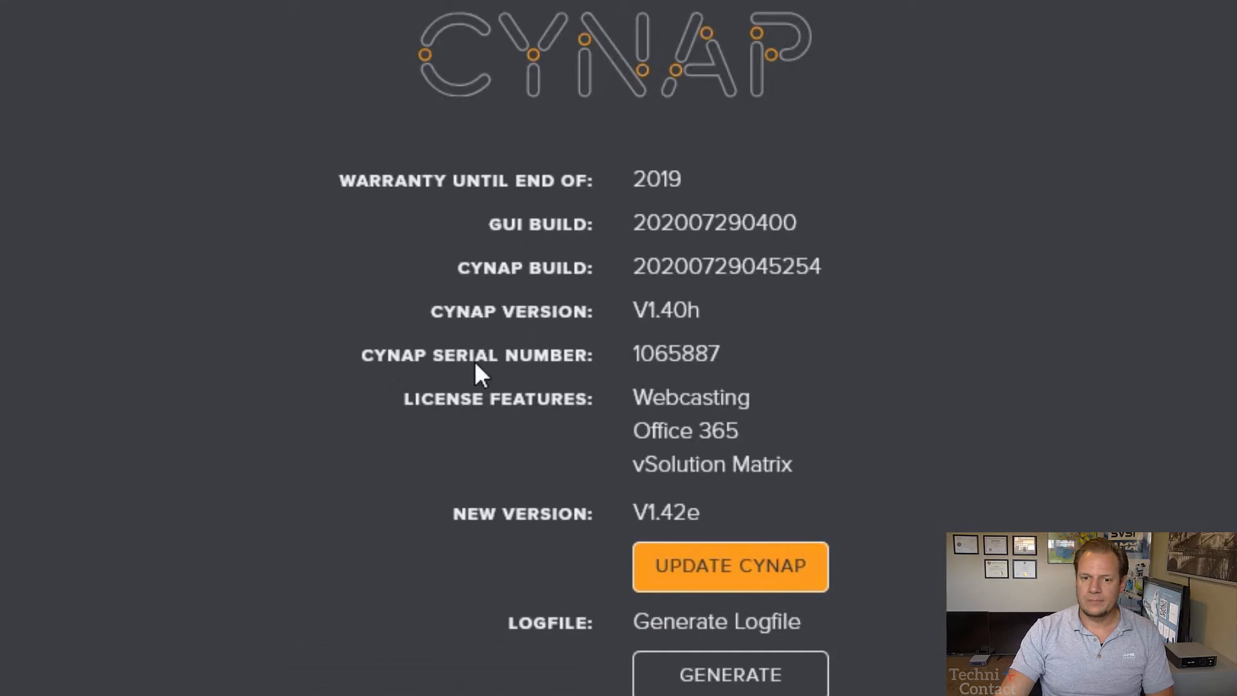
{"action": "mouse_move", "coordinate": [558, 447]}
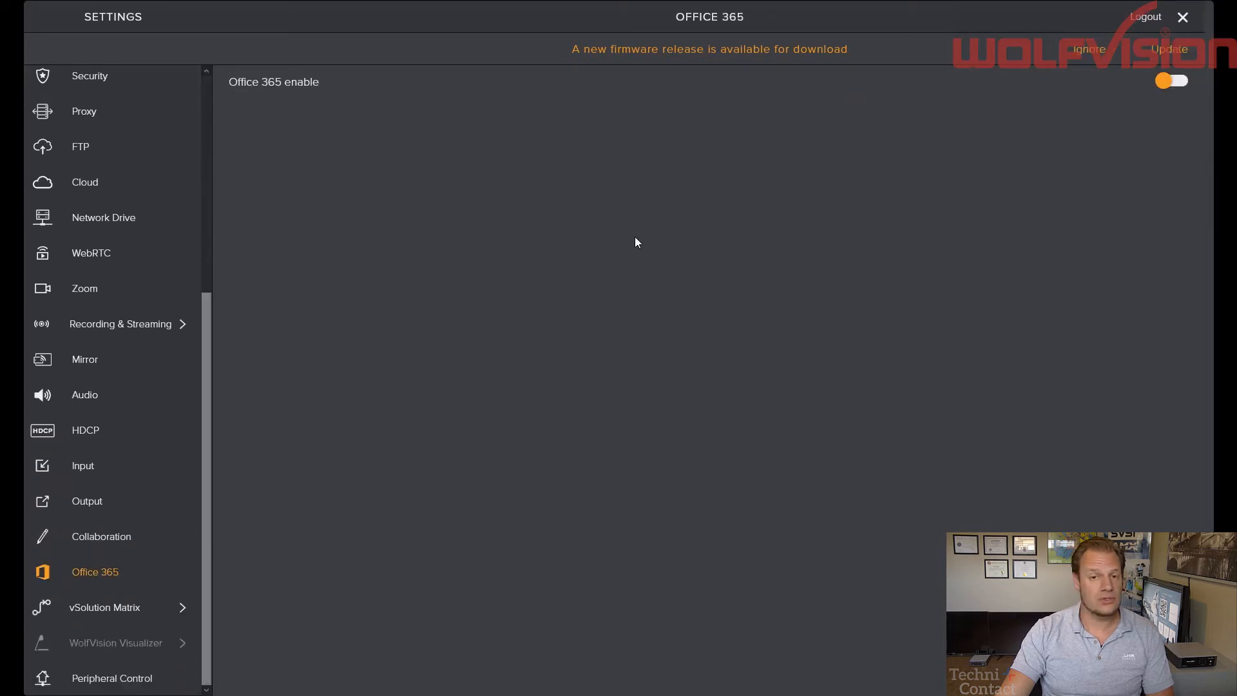
Enable Office 365 with Teams shown in the source menu, save, and move to Input settings.
{"action": "left_click", "coordinate": [1171, 80]}
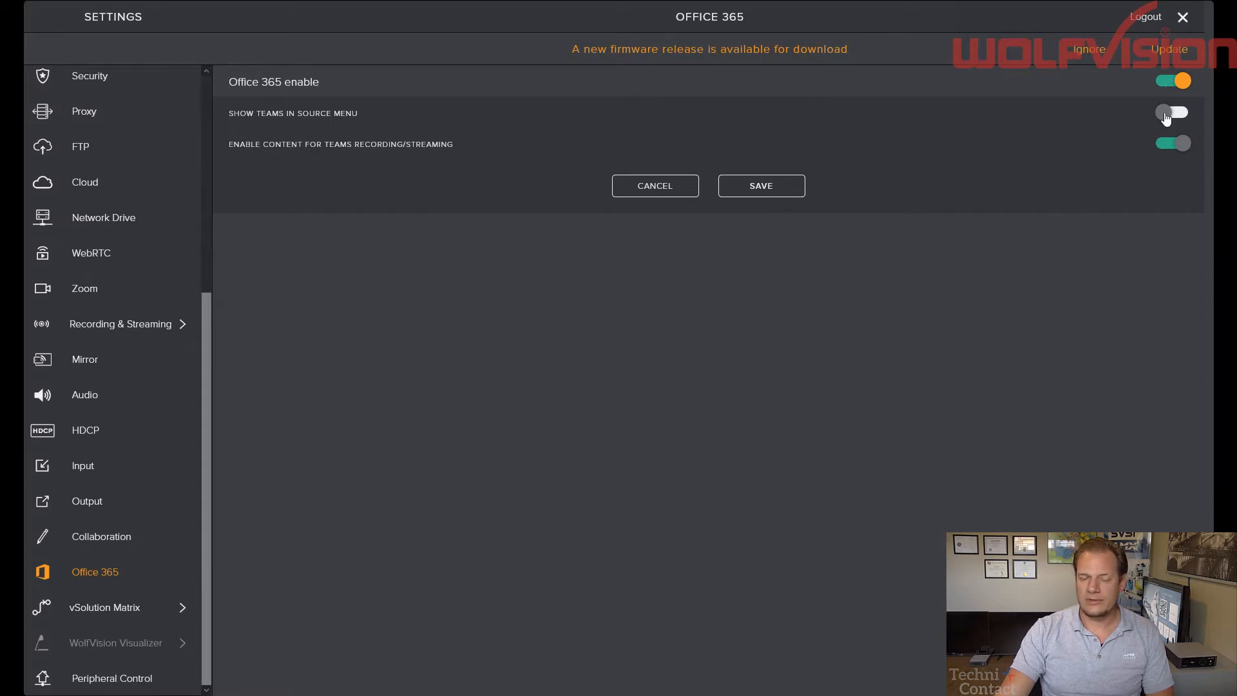
{"action": "left_click", "coordinate": [1172, 112]}
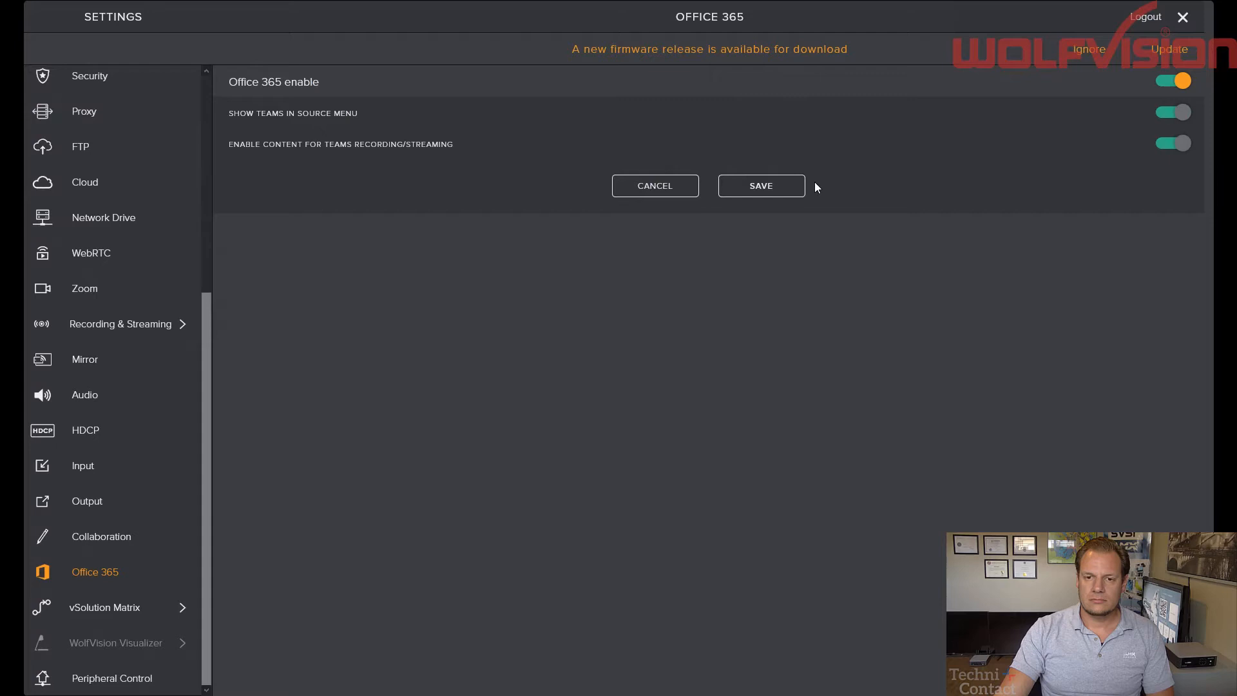
{"action": "left_click", "coordinate": [760, 186]}
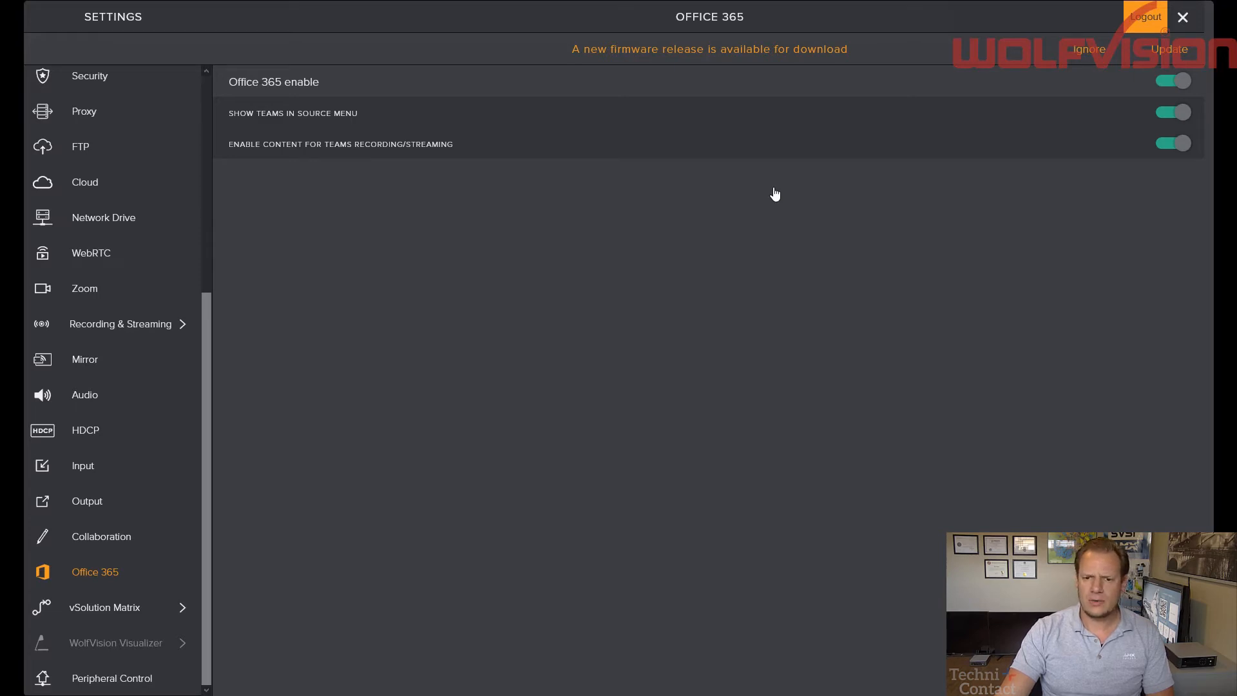
{"action": "mouse_move", "coordinate": [648, 301]}
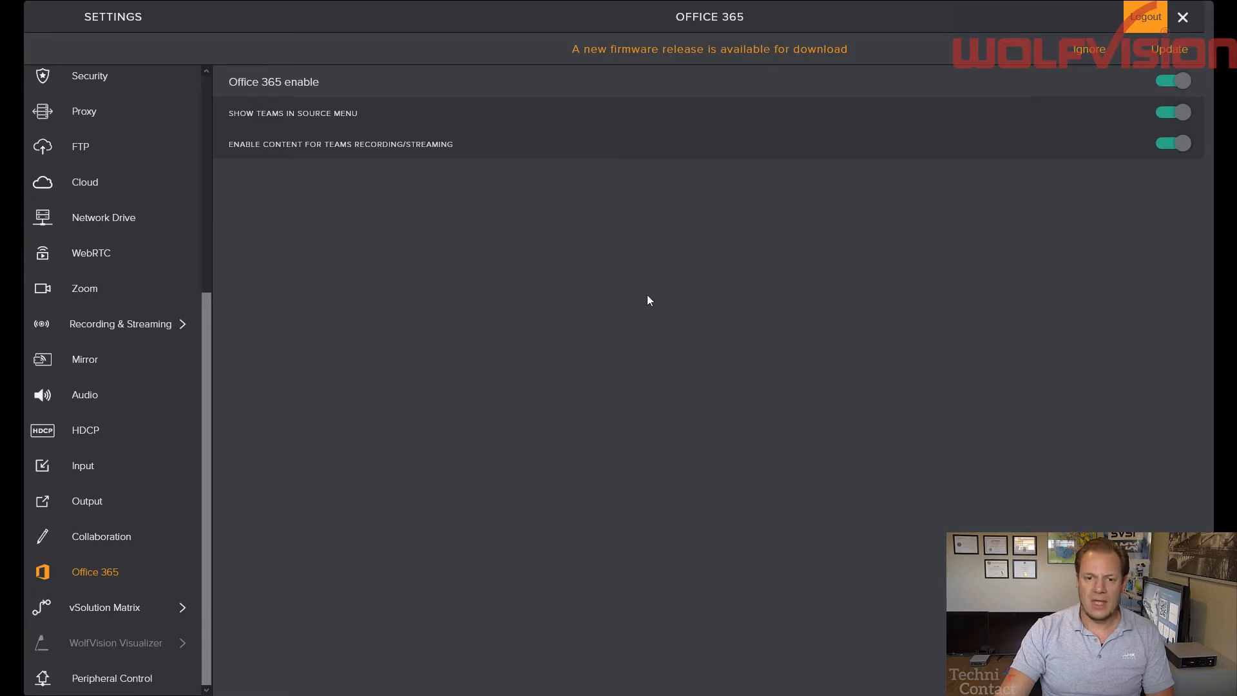
{"action": "left_click", "coordinate": [82, 465]}
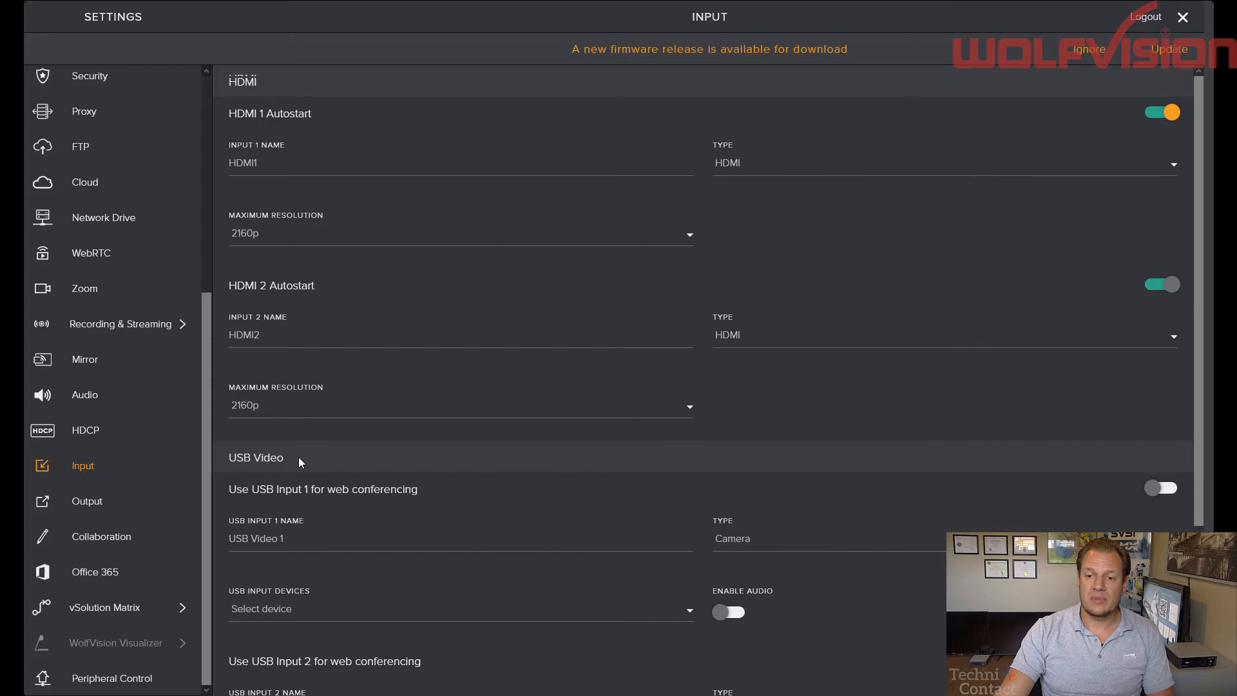
Use USB Input 1 for web conferencing as a camera, selecting FHD_Camera with audio enabled.
{"action": "scroll", "scroll_direction": "down", "scroll_amount": 3}
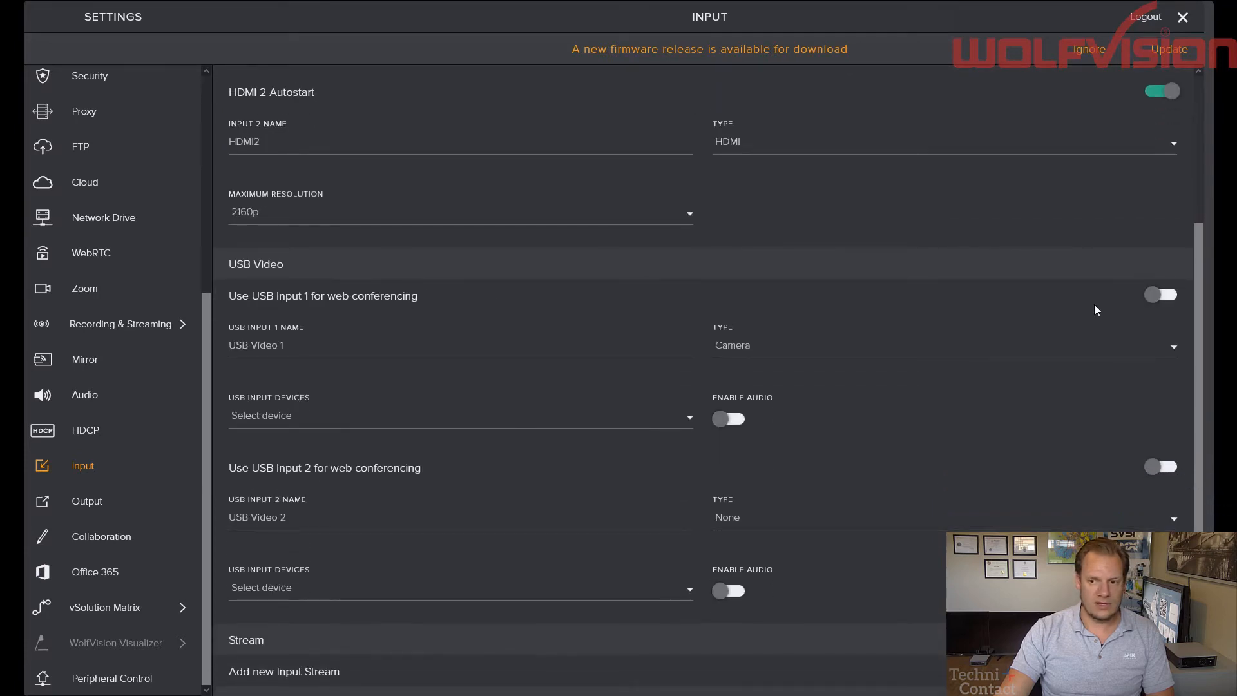
{"action": "left_click", "coordinate": [1161, 294]}
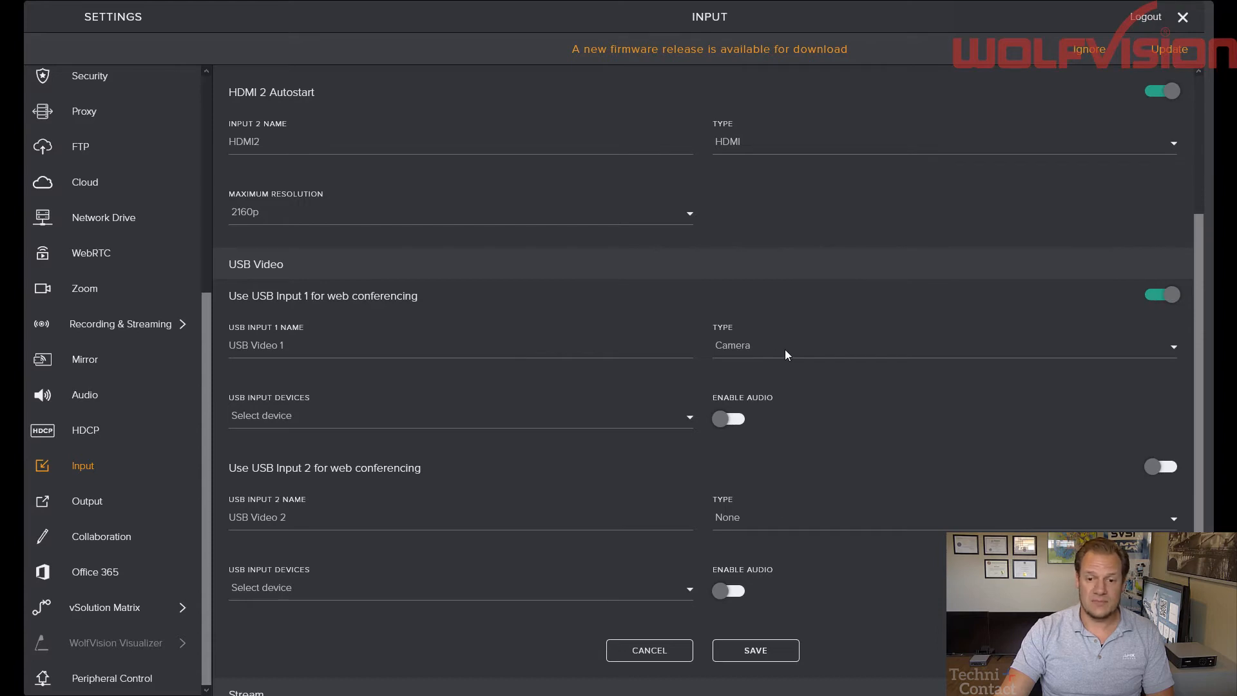
{"action": "left_click", "coordinate": [460, 415]}
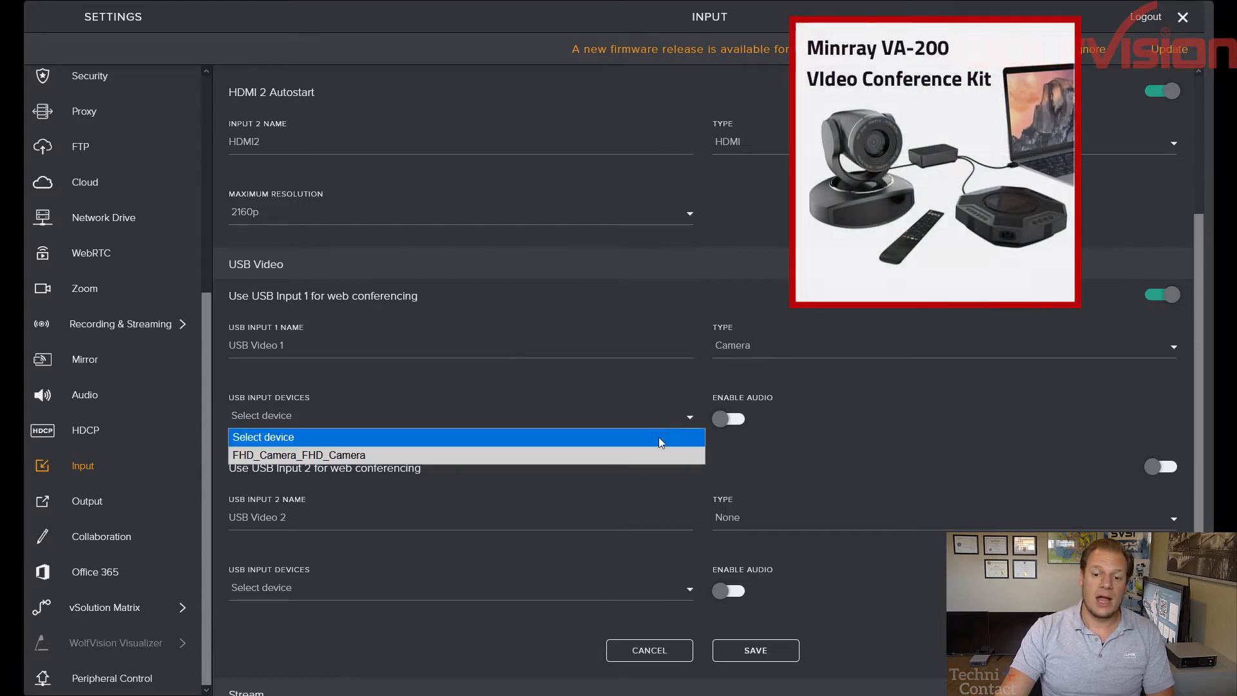
{"action": "left_click", "coordinate": [298, 455]}
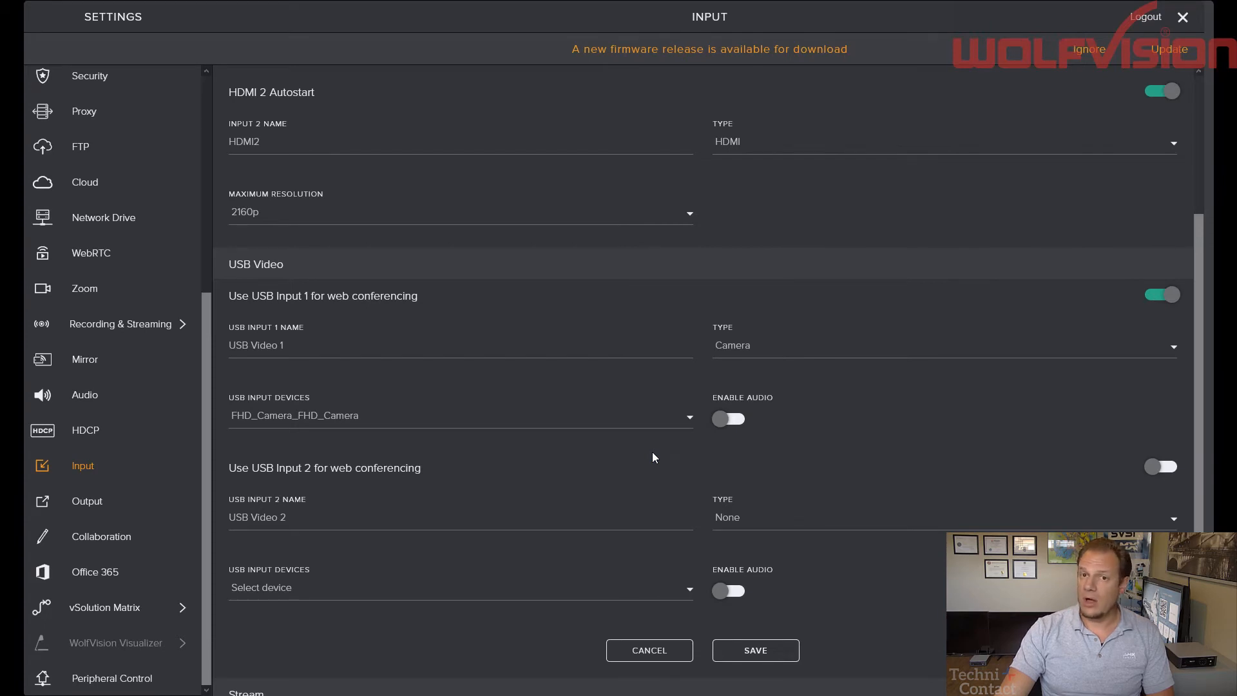
{"action": "left_click", "coordinate": [727, 418]}
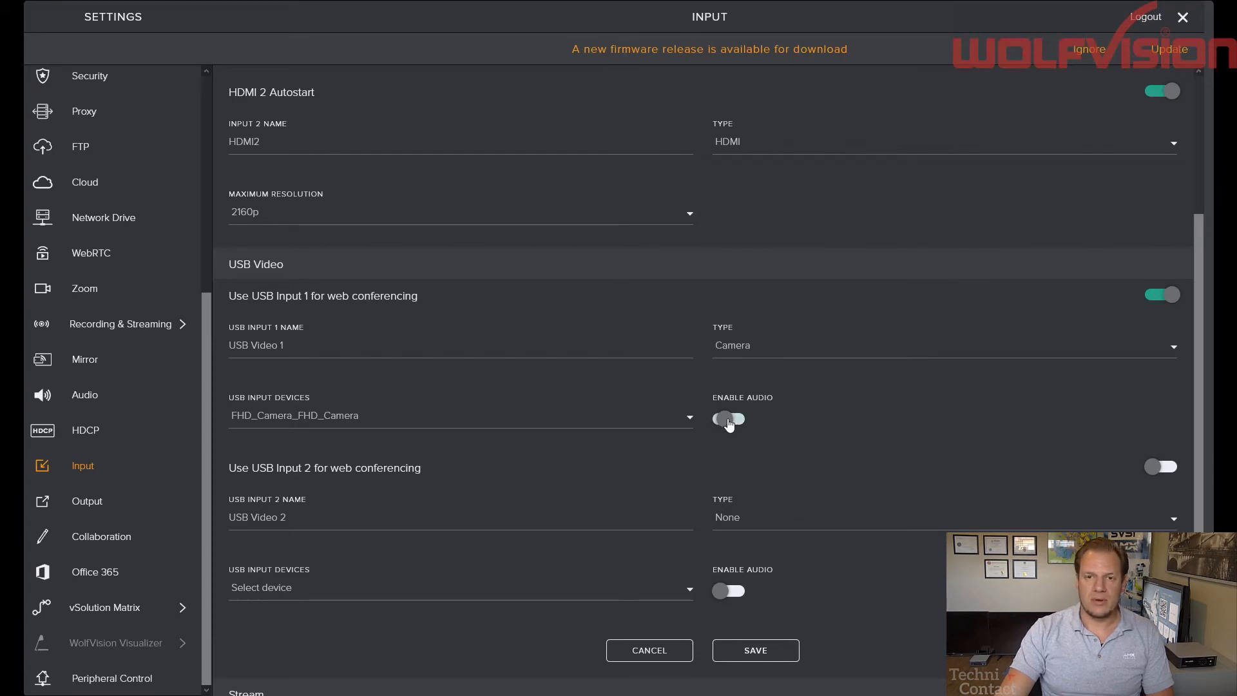
{"action": "left_click", "coordinate": [728, 418]}
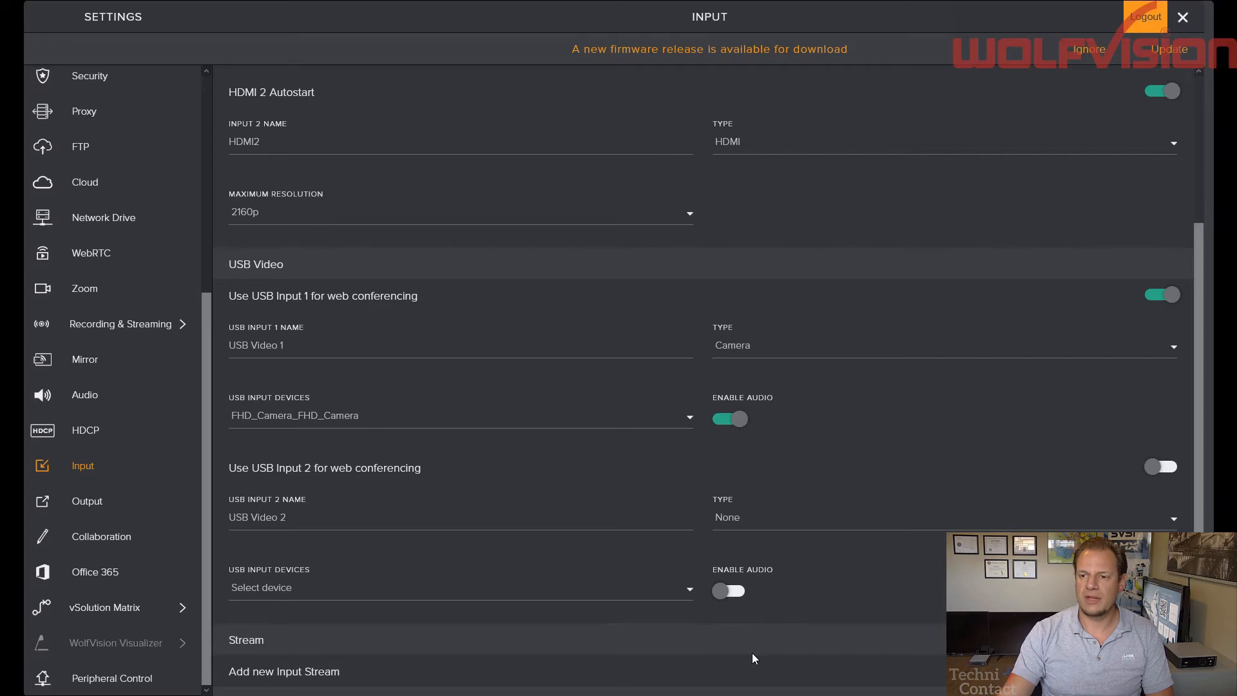
{"action": "mouse_move", "coordinate": [99, 410]}
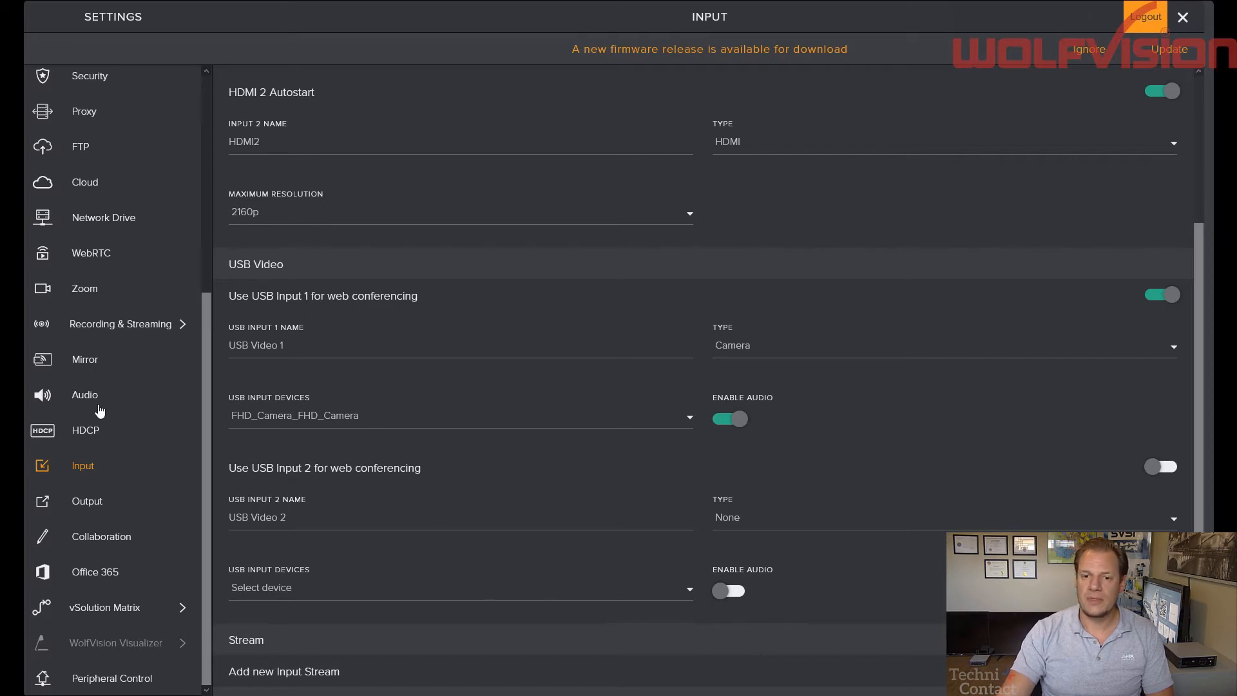
{"action": "mouse_move", "coordinate": [93, 398]}
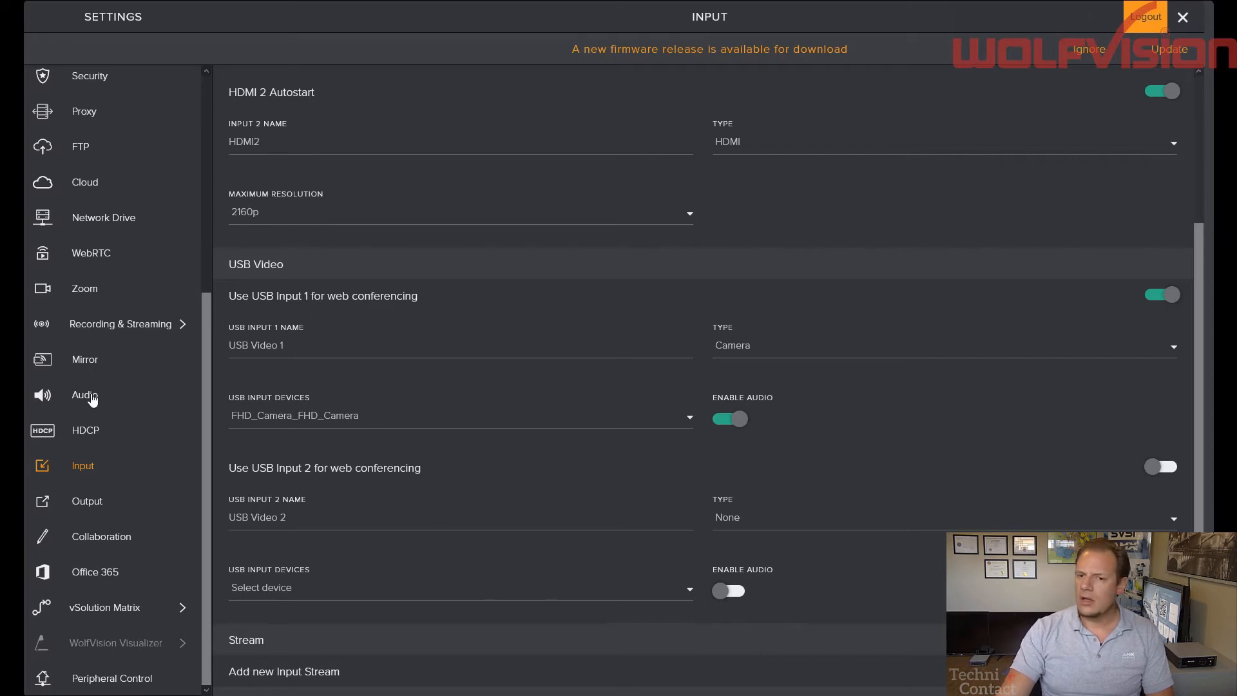
Enable line-input local output and the USB mic with 0x529 preferred, then save Audio settings.
{"action": "left_click", "coordinate": [83, 395]}
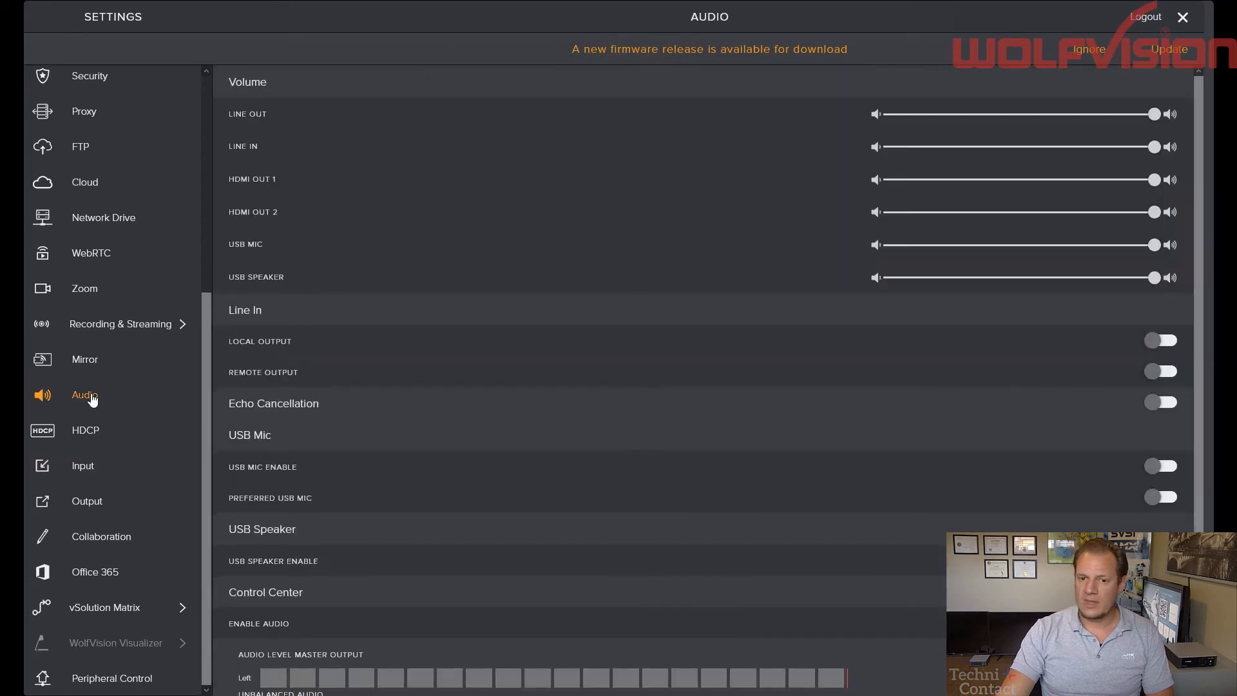
{"action": "left_click", "coordinate": [1160, 333]}
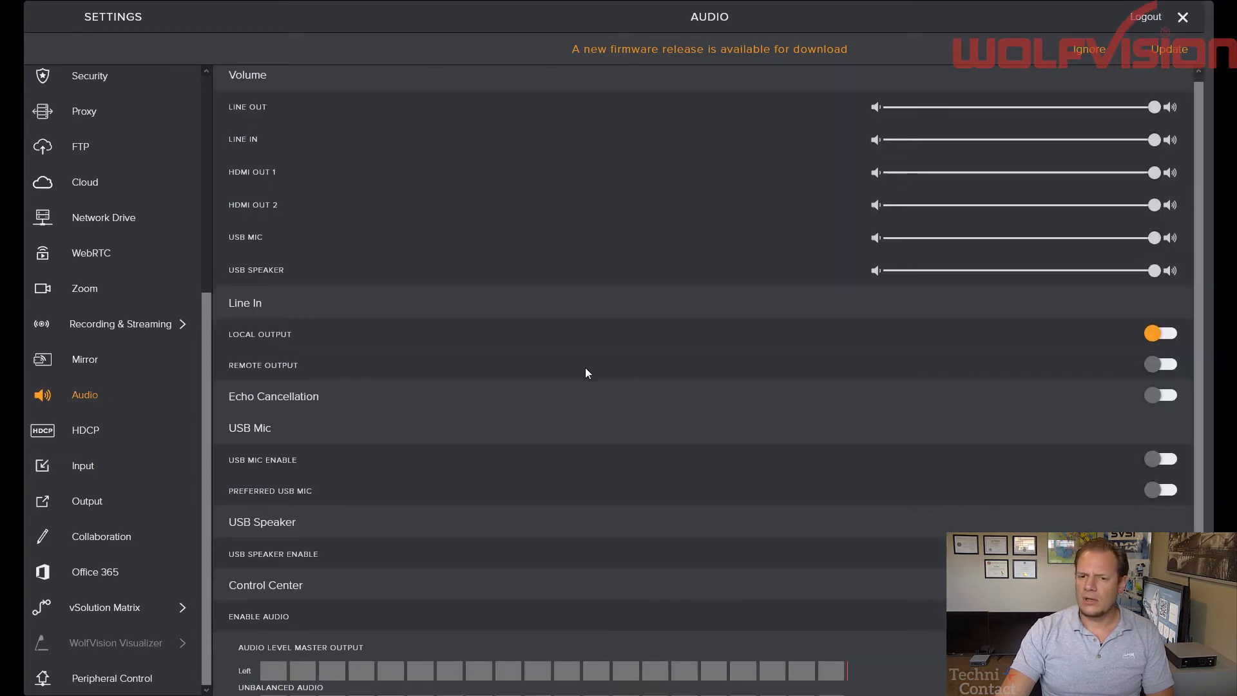
{"action": "scroll", "scroll_direction": "down", "scroll_amount": 3}
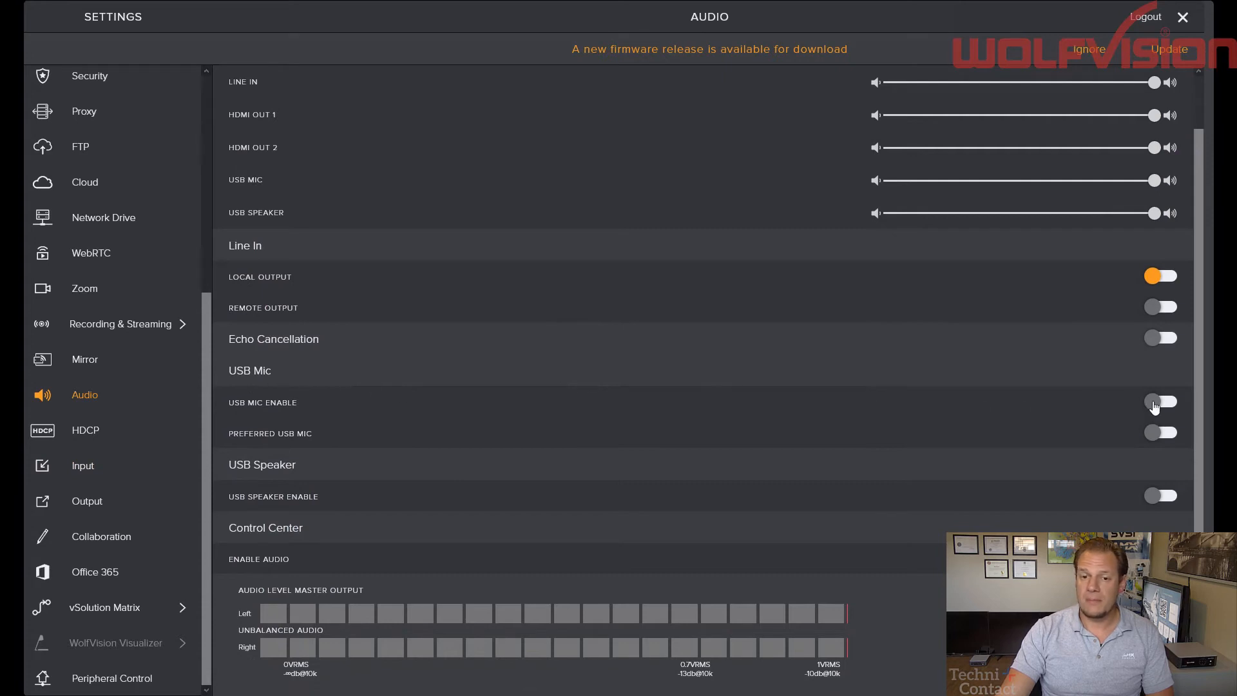
{"action": "left_click", "coordinate": [1161, 402]}
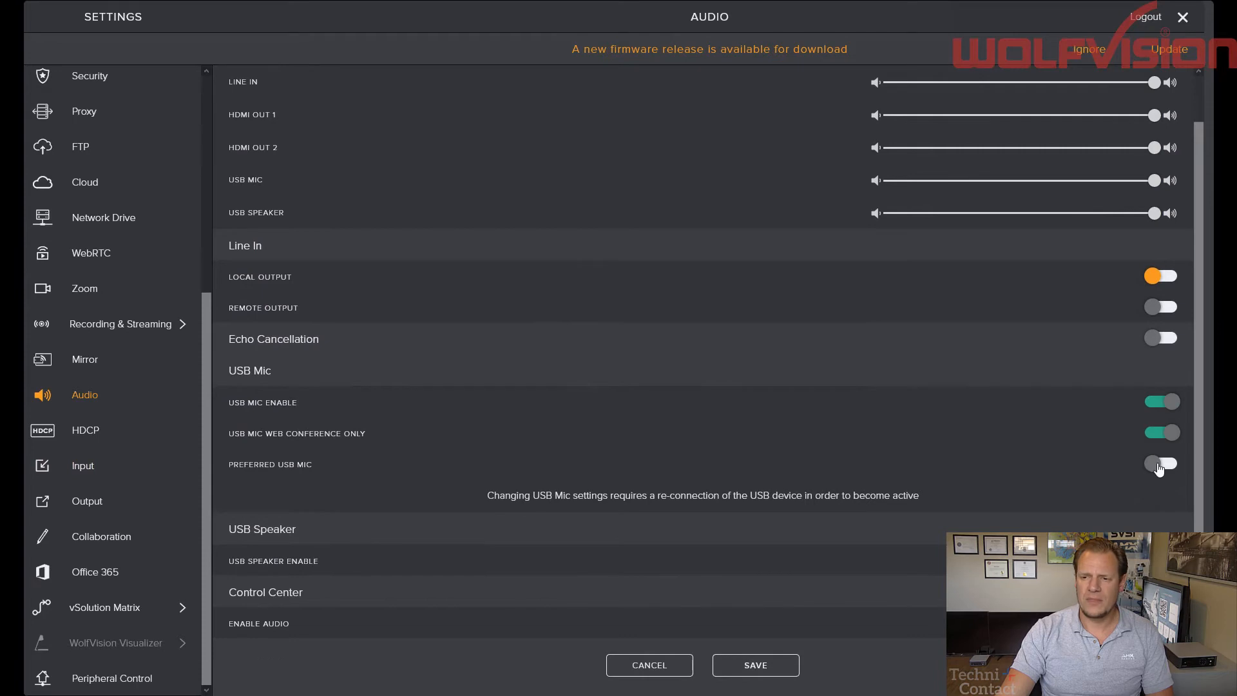
{"action": "left_click", "coordinate": [1159, 463]}
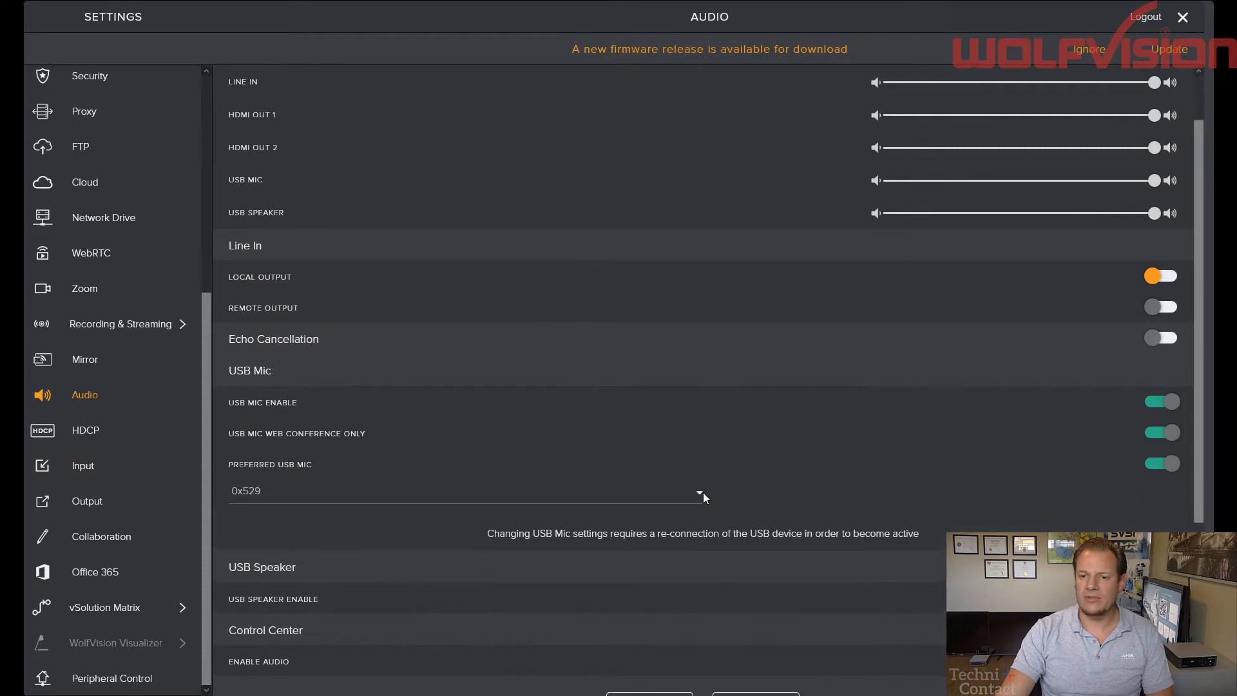
{"action": "left_click", "coordinate": [699, 491]}
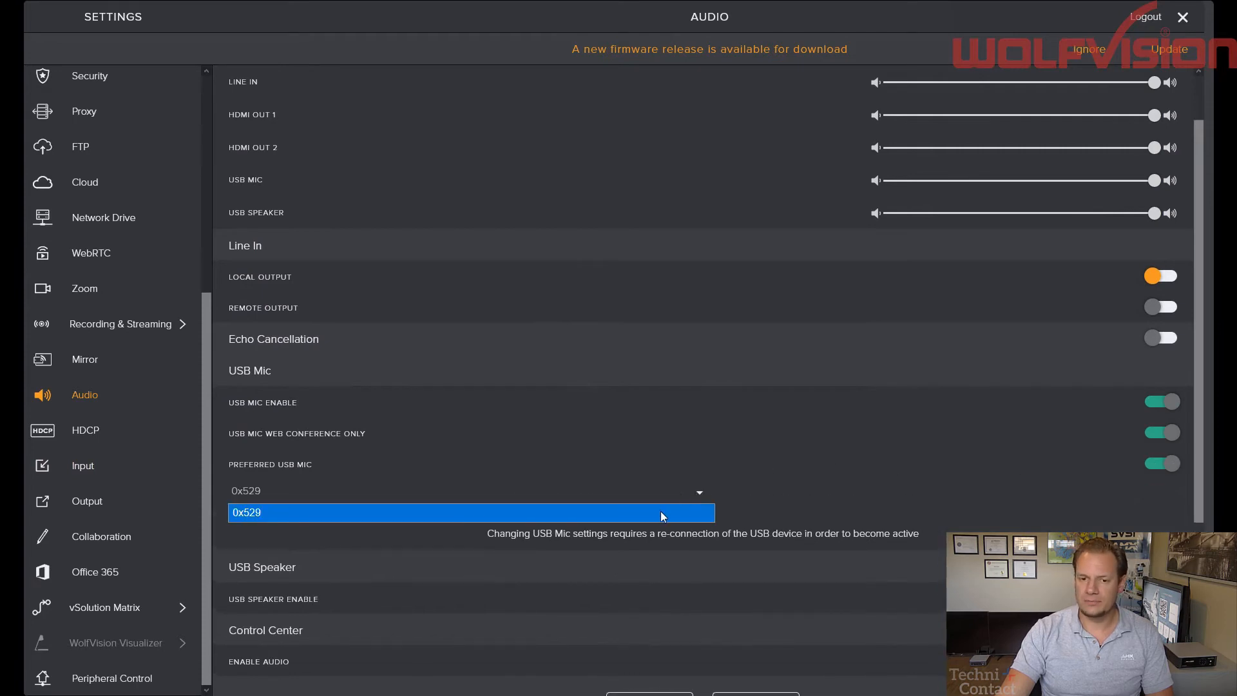
{"action": "left_click", "coordinate": [470, 512]}
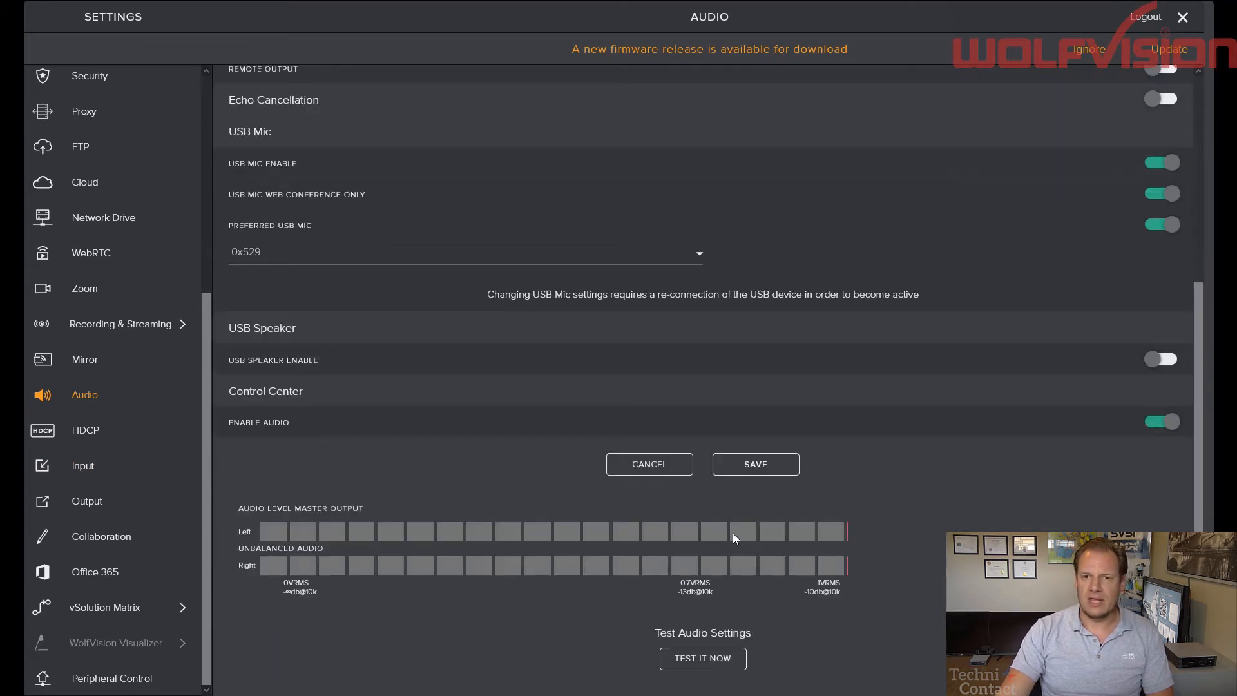
{"action": "left_click", "coordinate": [754, 464]}
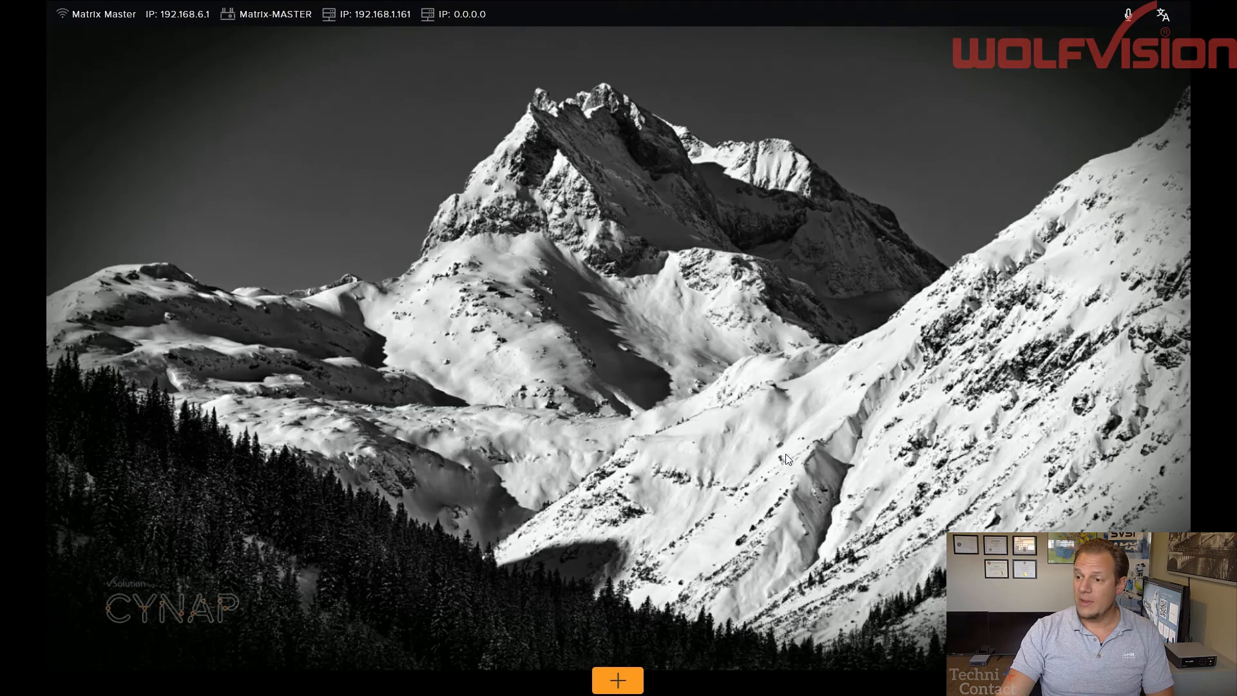
Launch the Teams source from the Cynap source menu.
{"action": "left_click", "coordinate": [617, 679]}
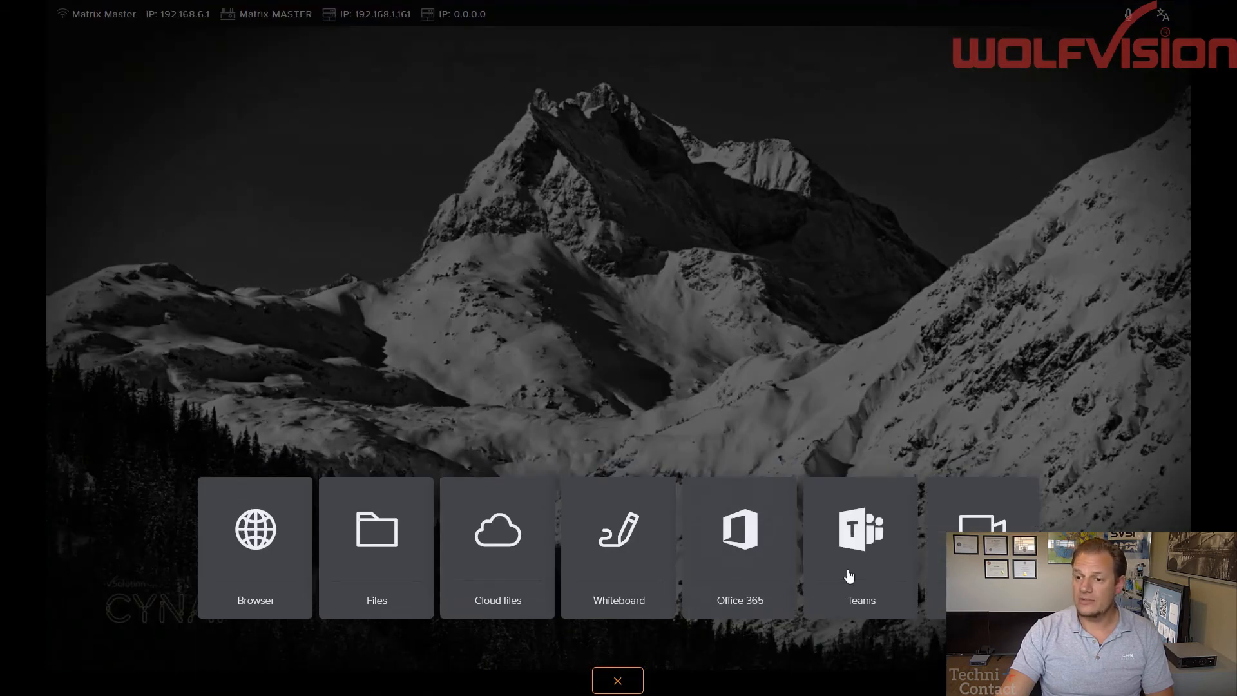
{"action": "left_click", "coordinate": [861, 528]}
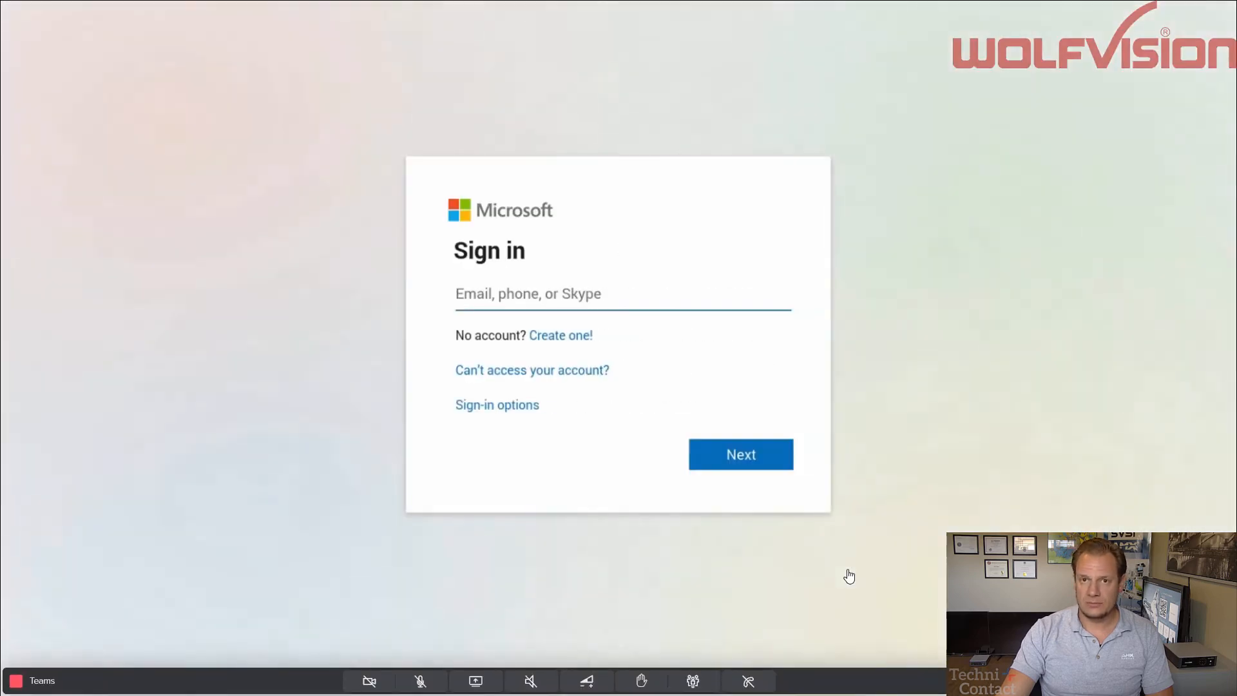
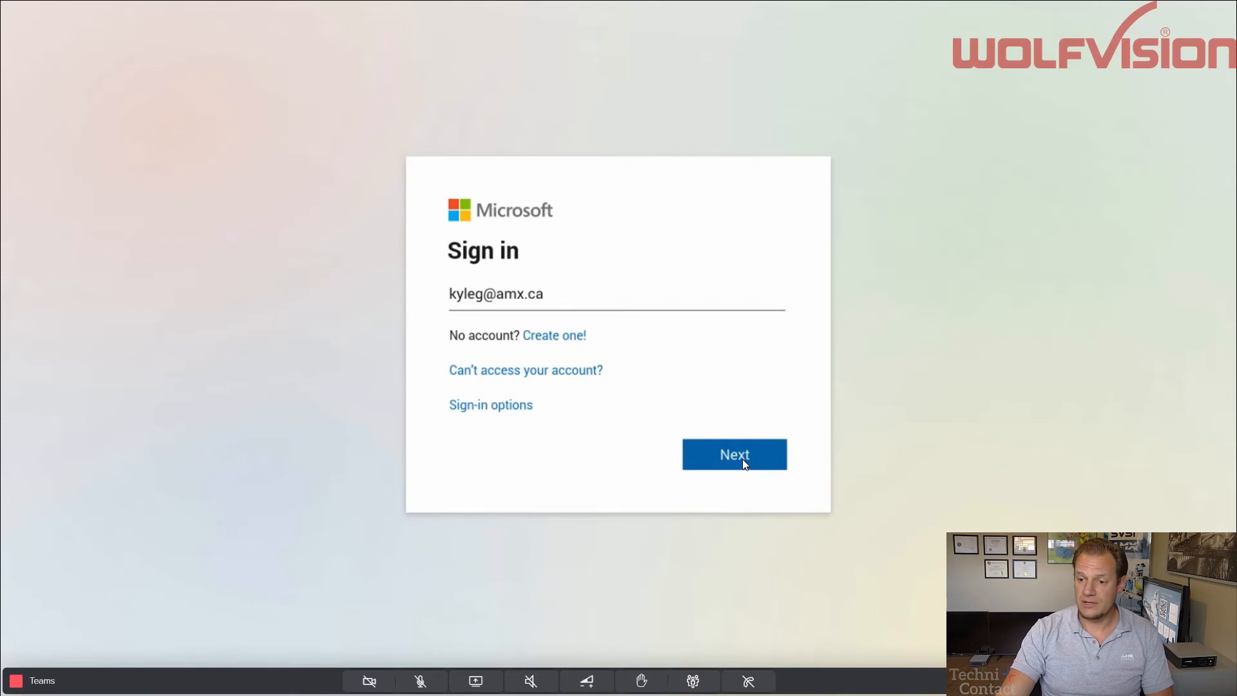
Sign in with the work email and password and choose to stay signed in.
{"action": "left_click", "coordinate": [733, 454]}
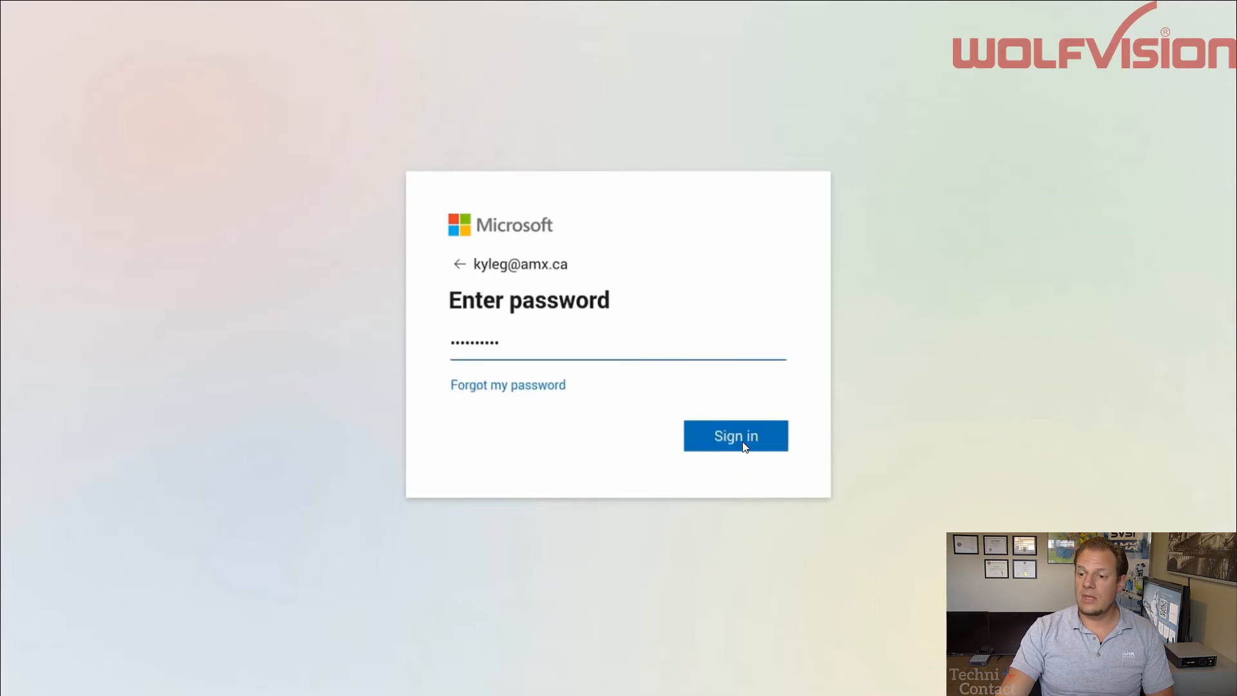
{"action": "left_click", "coordinate": [735, 435]}
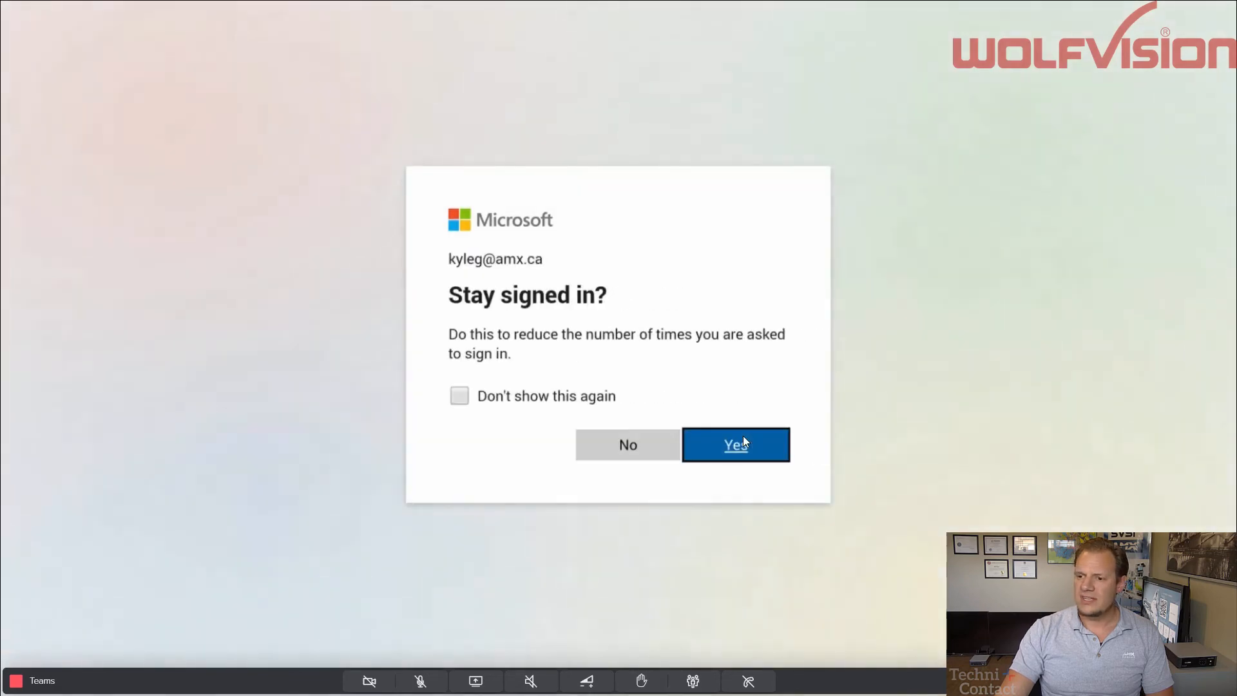
{"action": "left_click", "coordinate": [735, 445]}
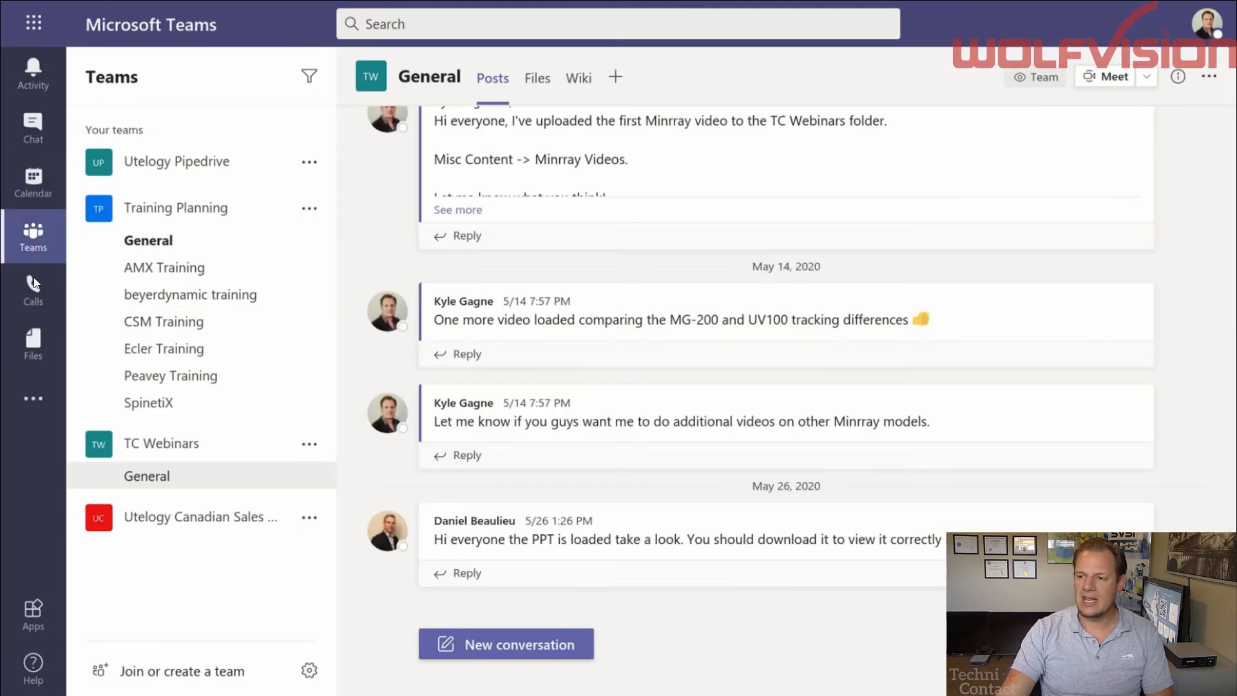
Pass through Calendar to the Calls page showing speed dial favorites.
{"action": "left_click", "coordinate": [32, 182]}
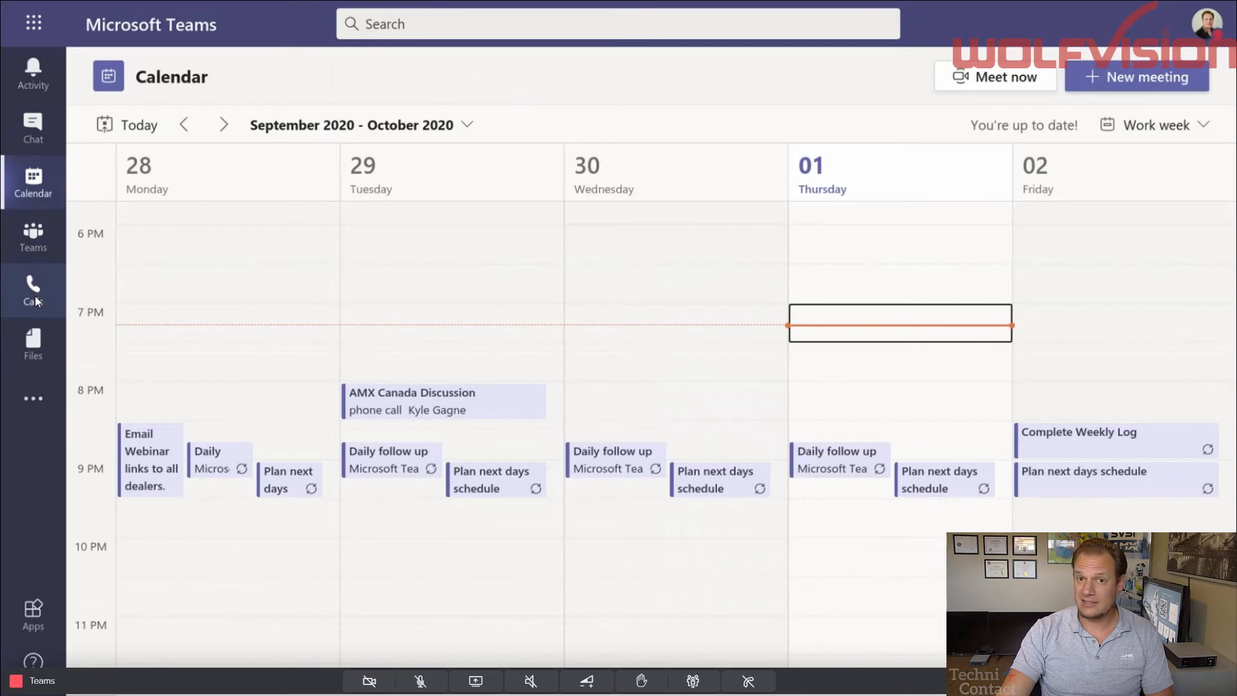
{"action": "left_click", "coordinate": [32, 290]}
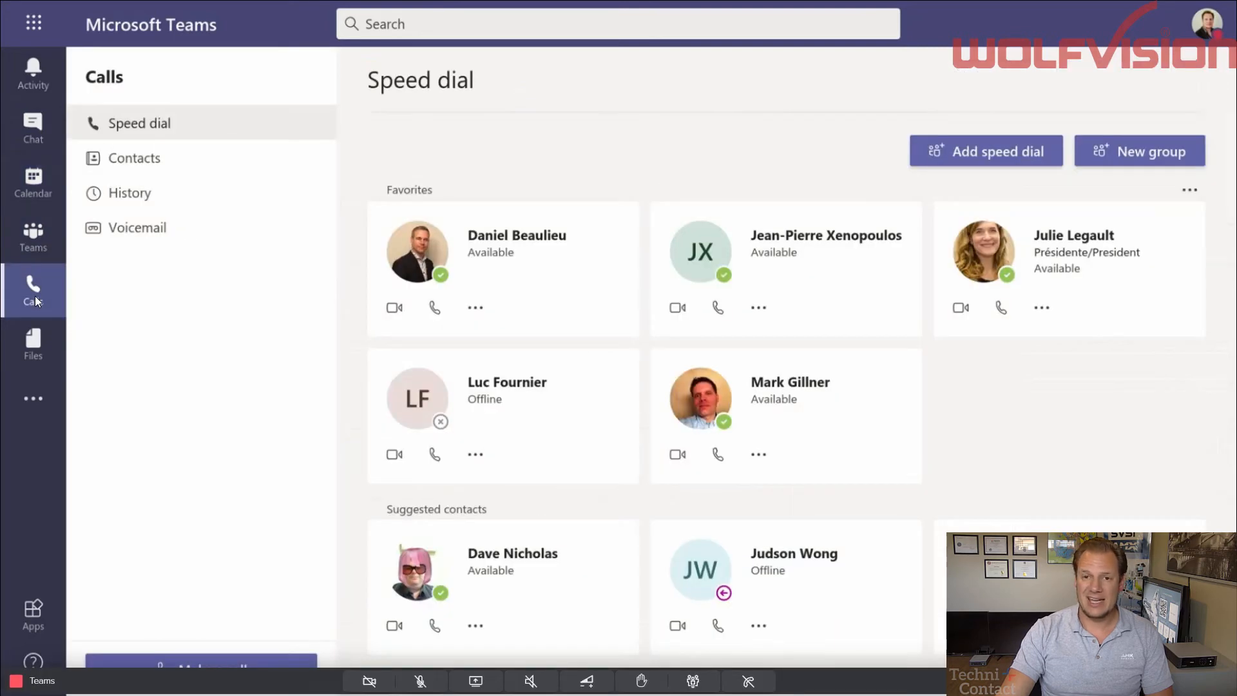
{"action": "mouse_move", "coordinate": [166, 335]}
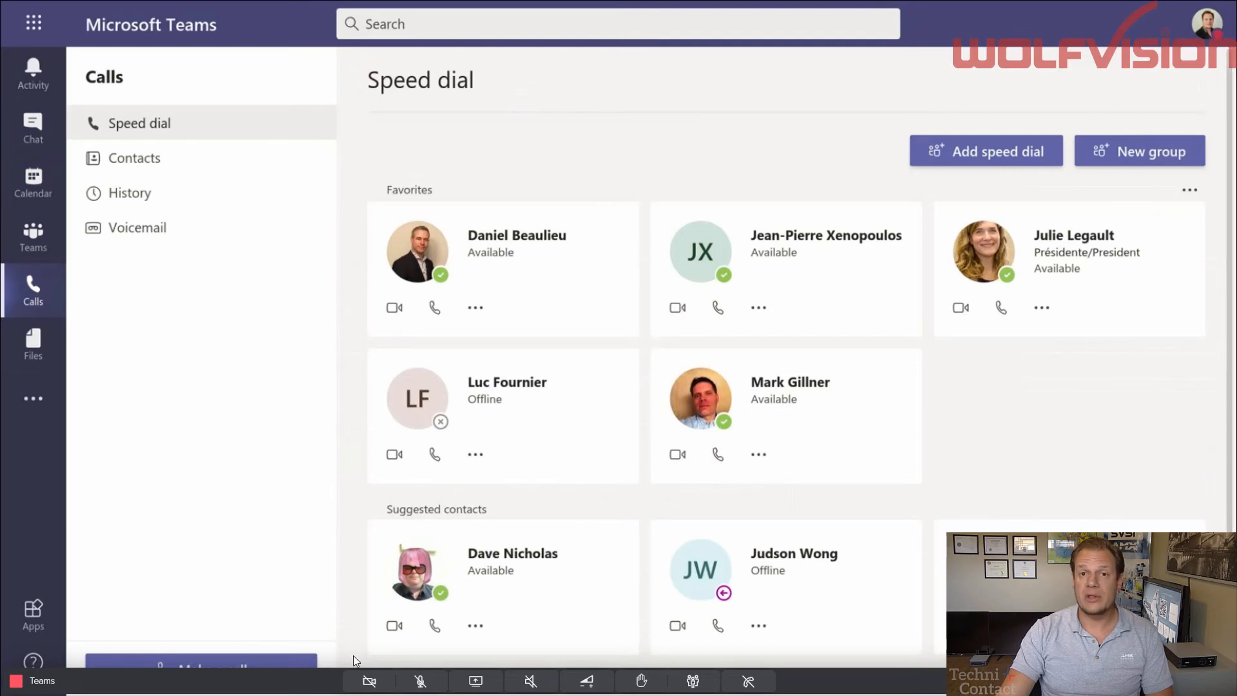
{"action": "mouse_move", "coordinate": [334, 683]}
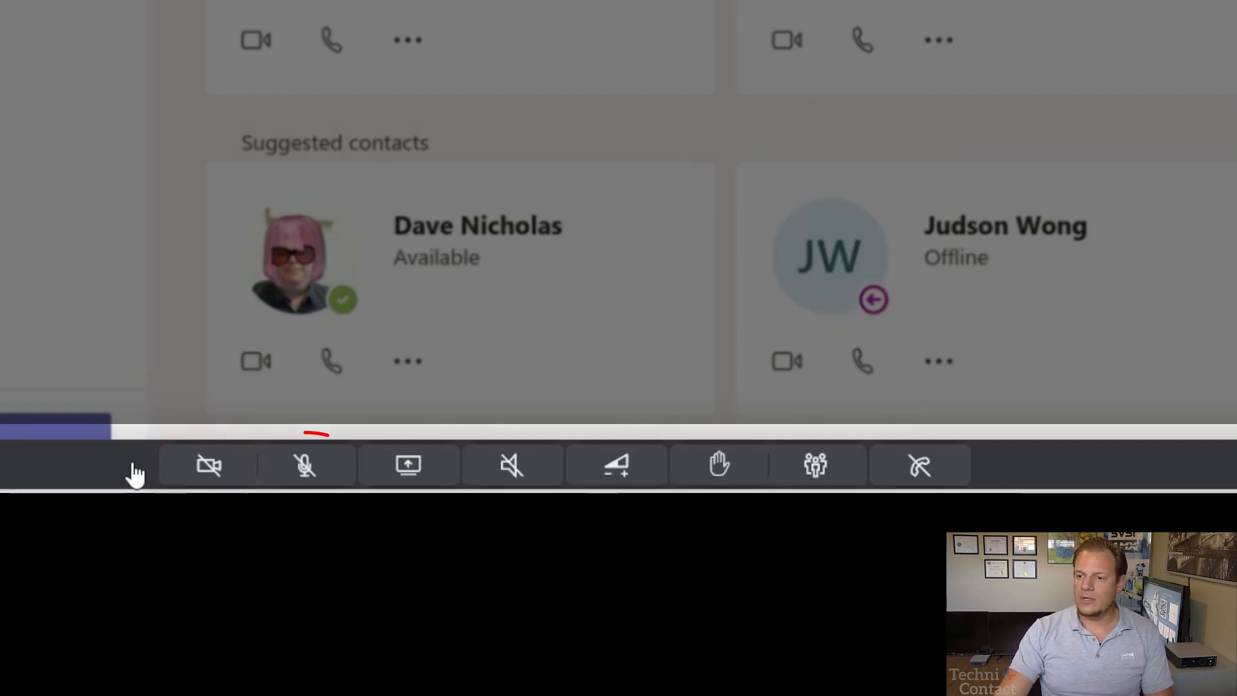
Take the Teams source out of full screen so it shows as a window on the home screen.
{"action": "left_click", "coordinate": [305, 464]}
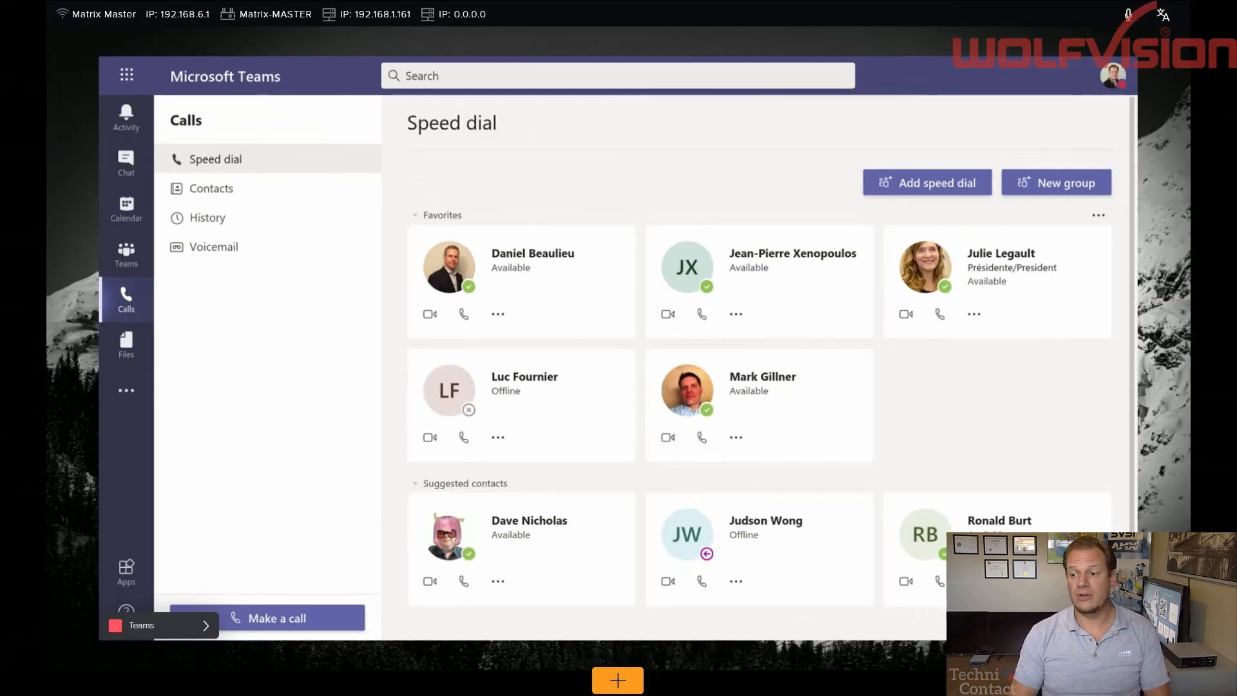
{"action": "mouse_move", "coordinate": [950, 431]}
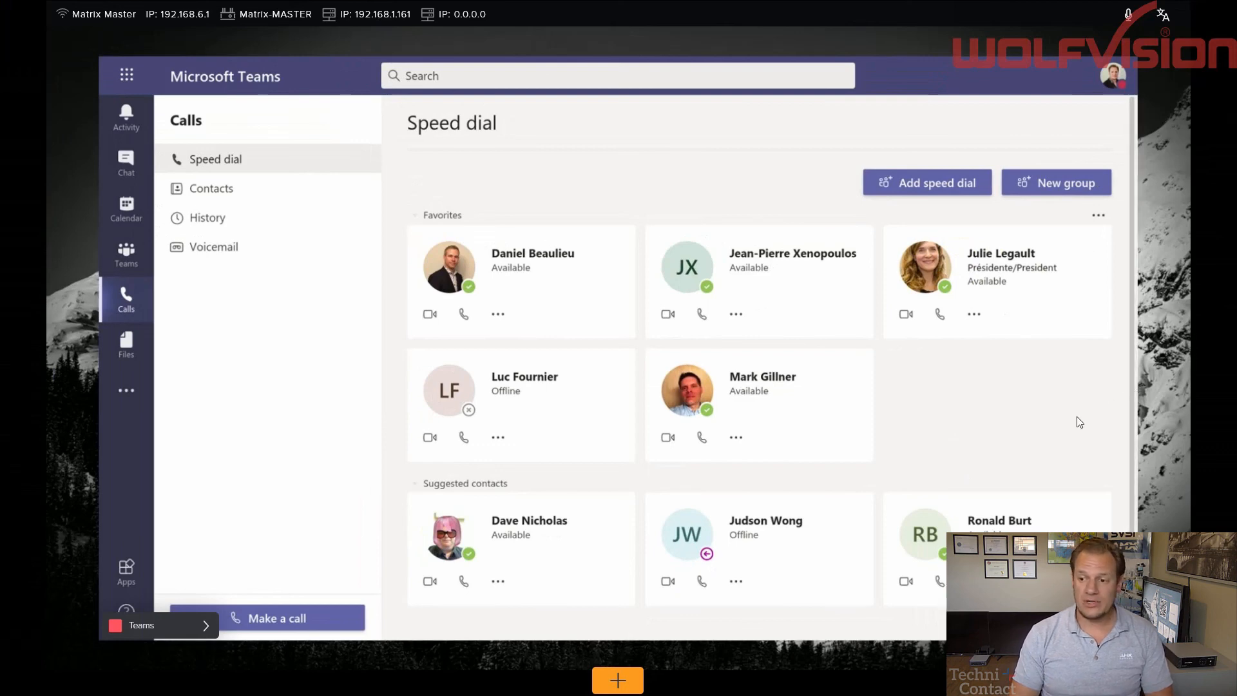
{"action": "mouse_move", "coordinate": [1109, 76]}
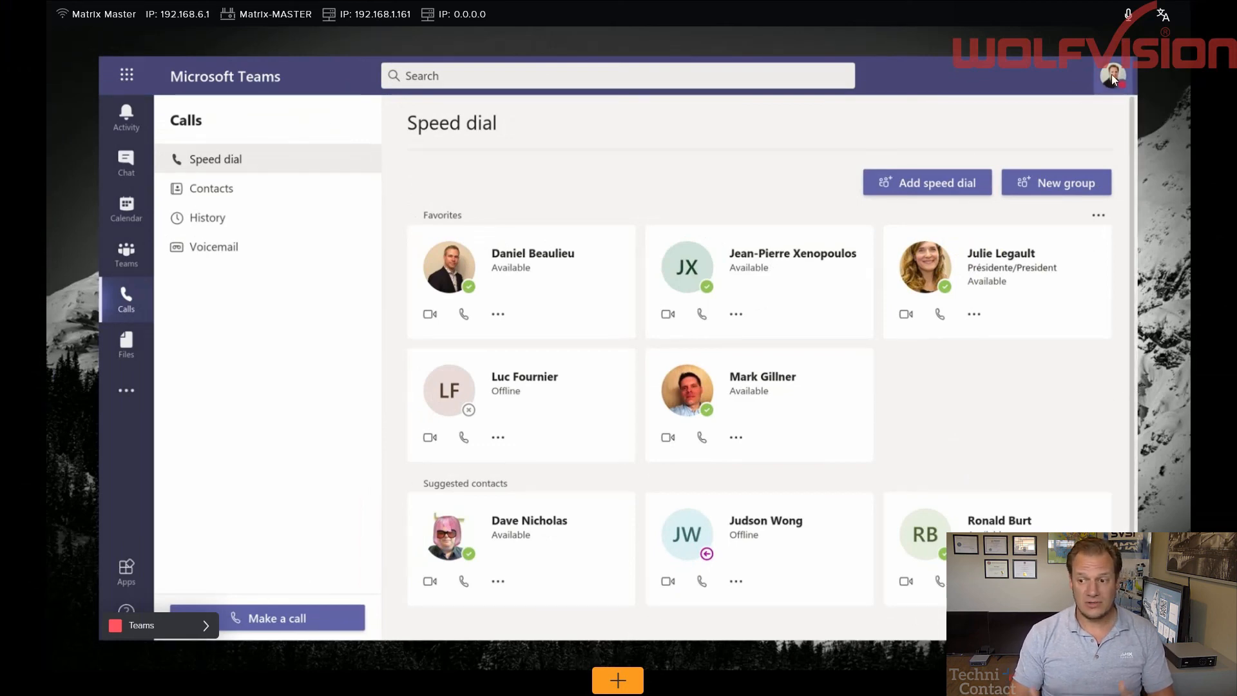
Show the Teams account menu with Busy status, settings and sign-out options.
{"action": "left_click", "coordinate": [1111, 75]}
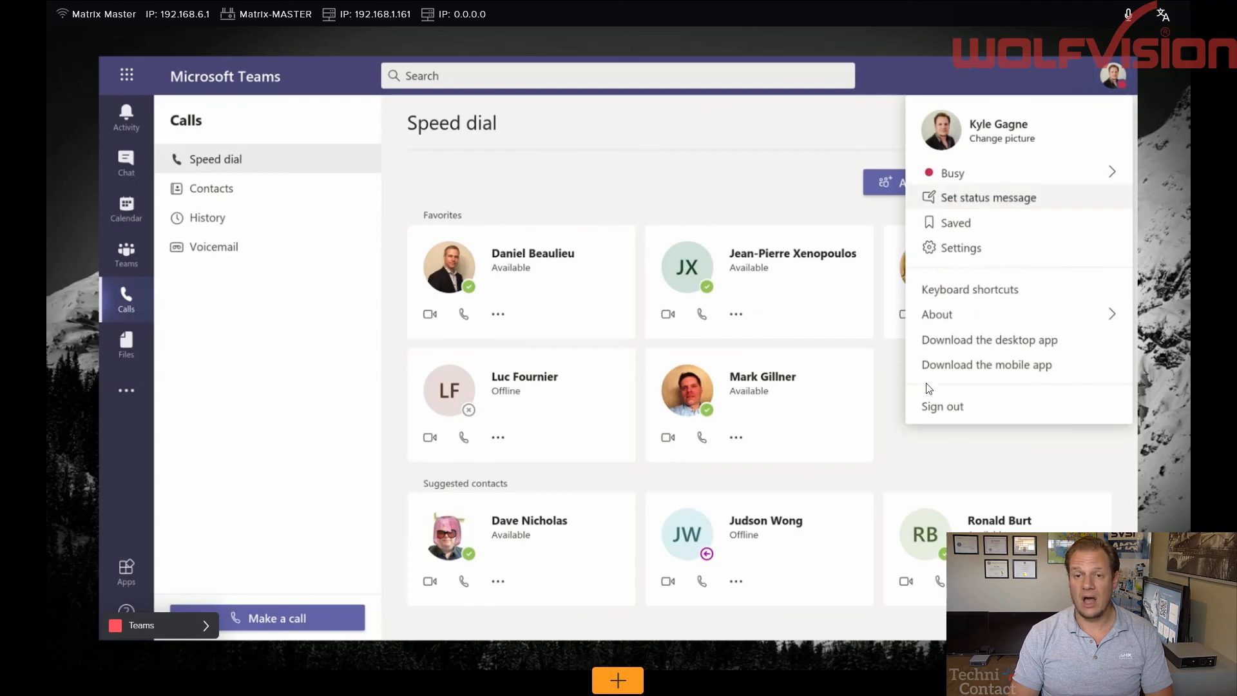